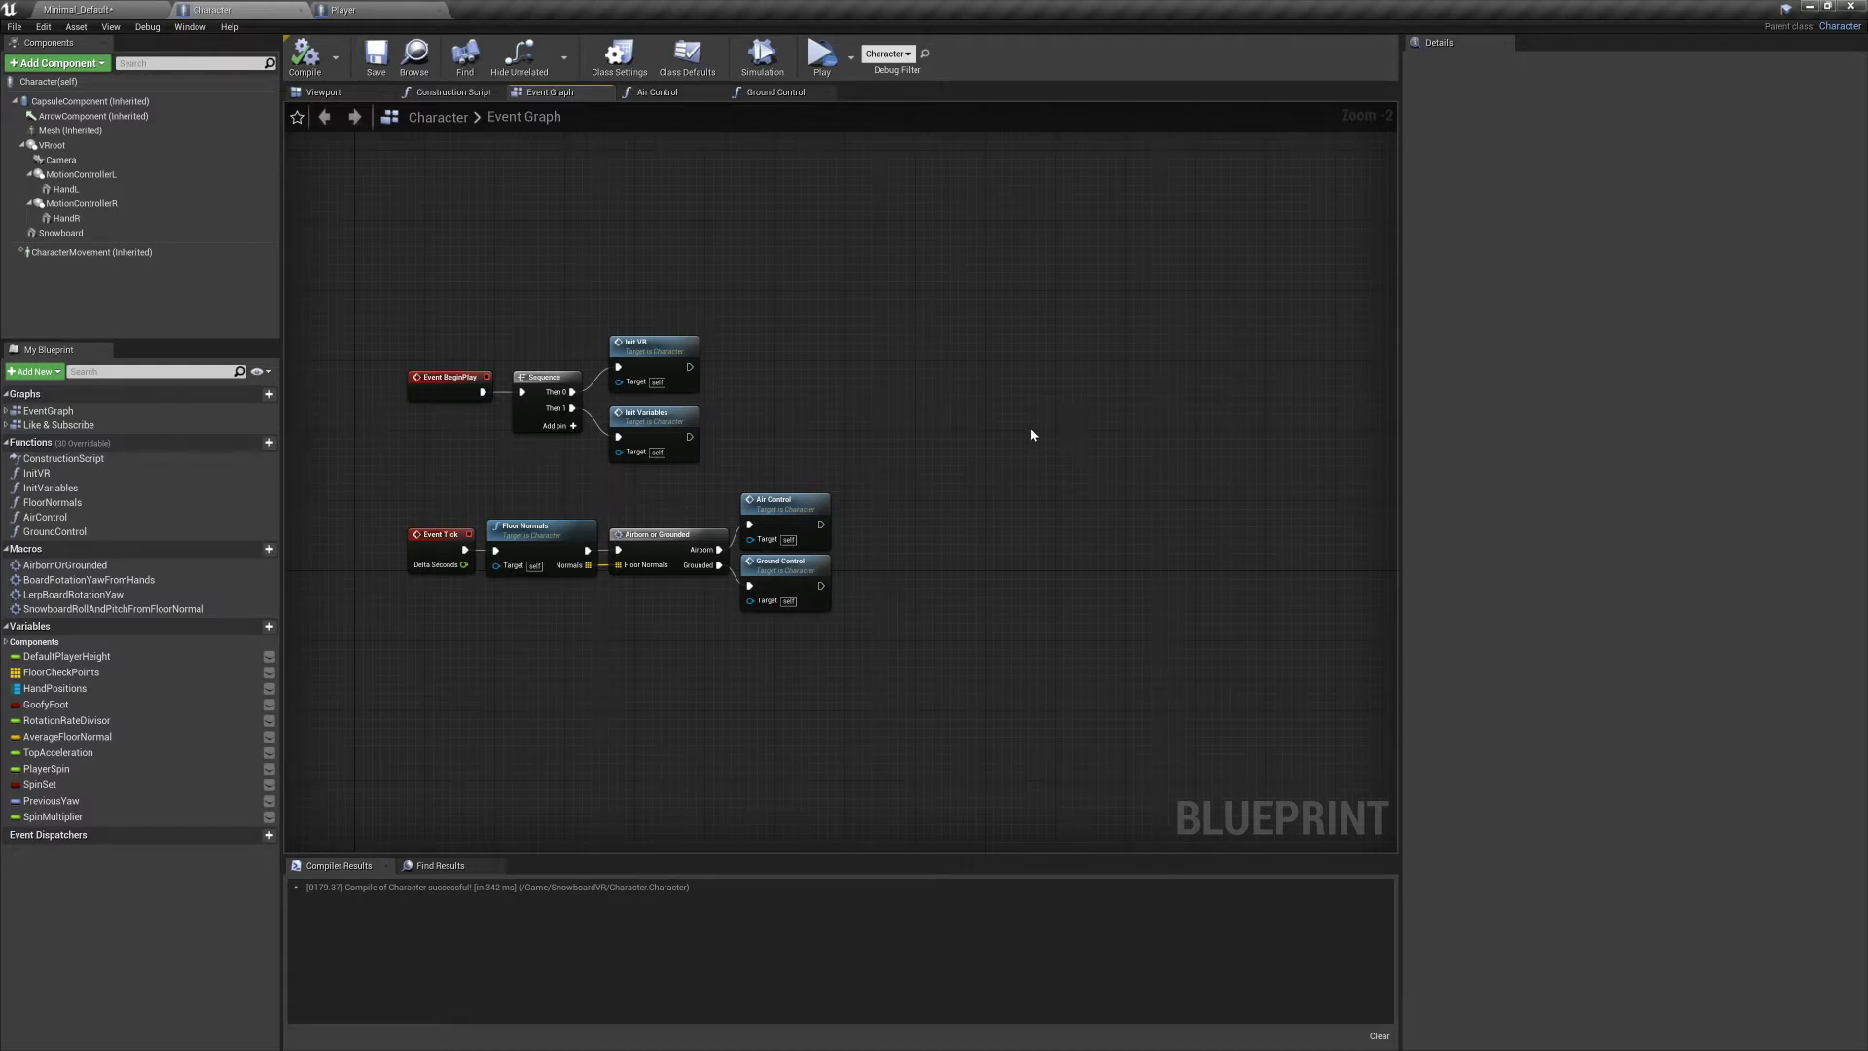
mouse_move(831, 580)
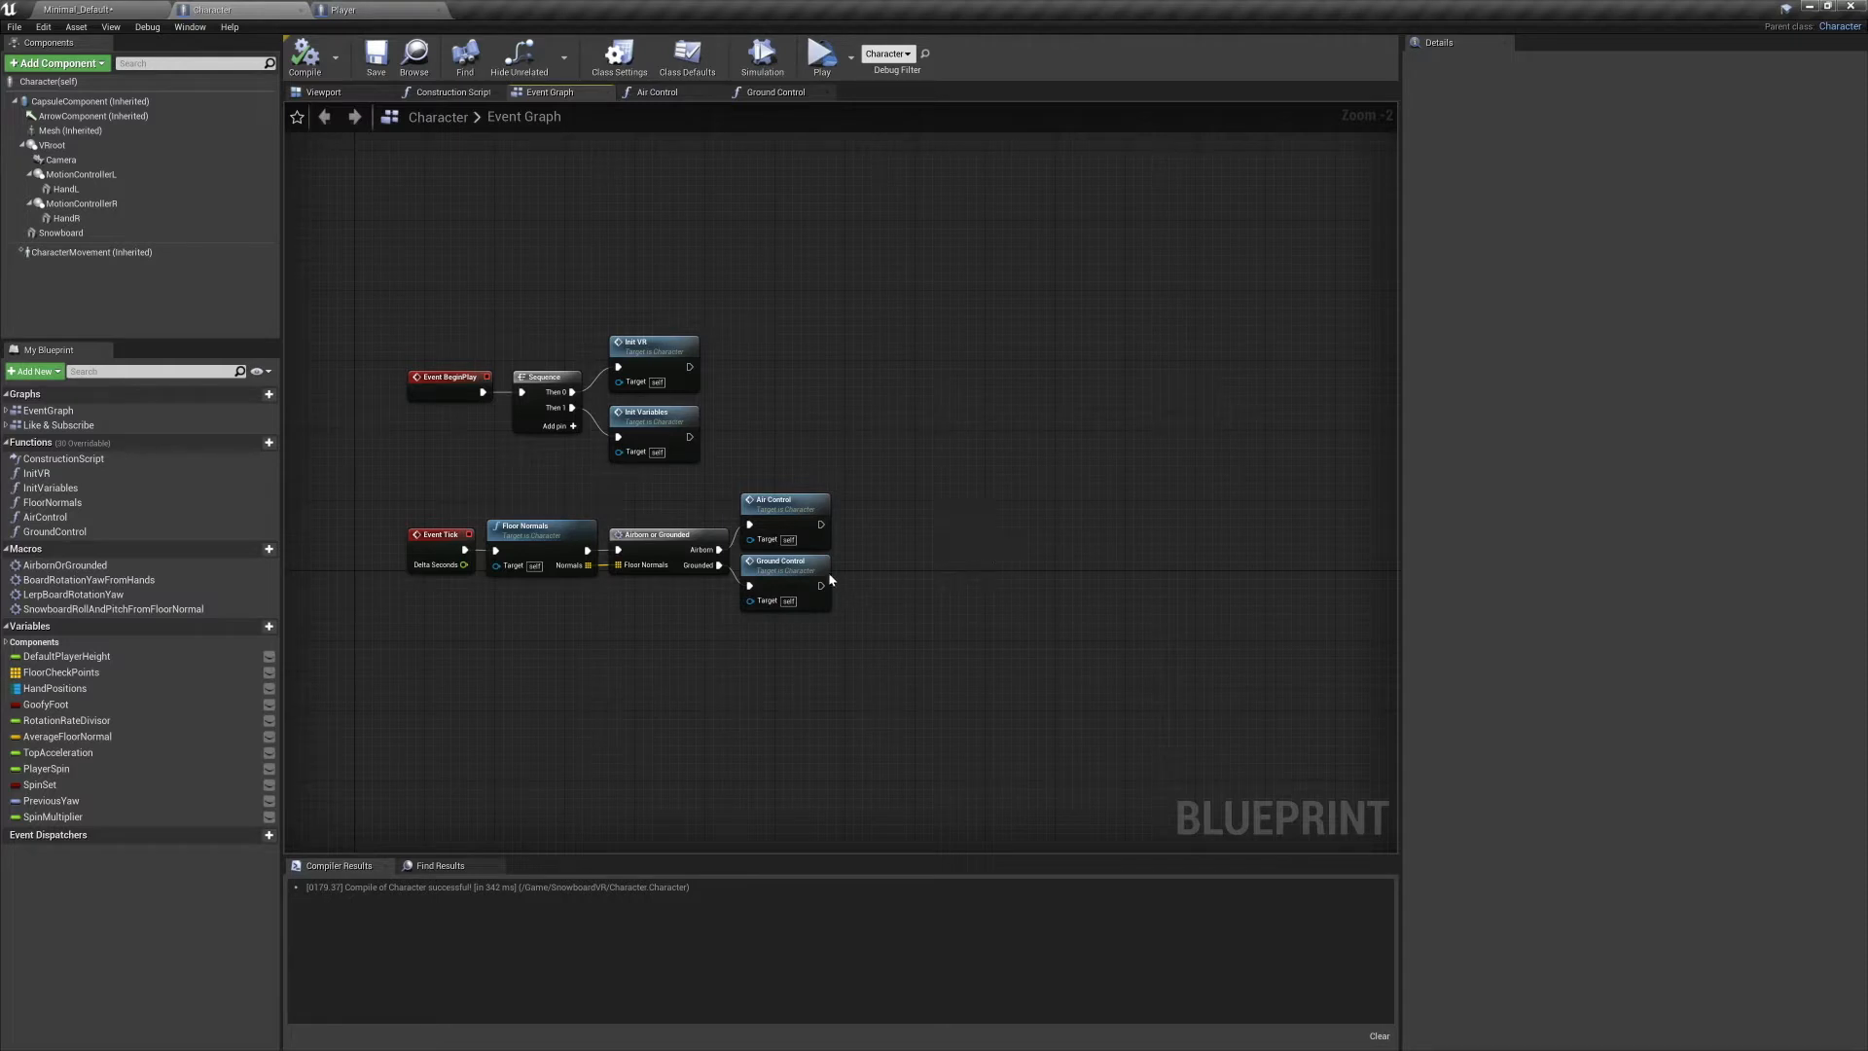
mouse_move(788, 580)
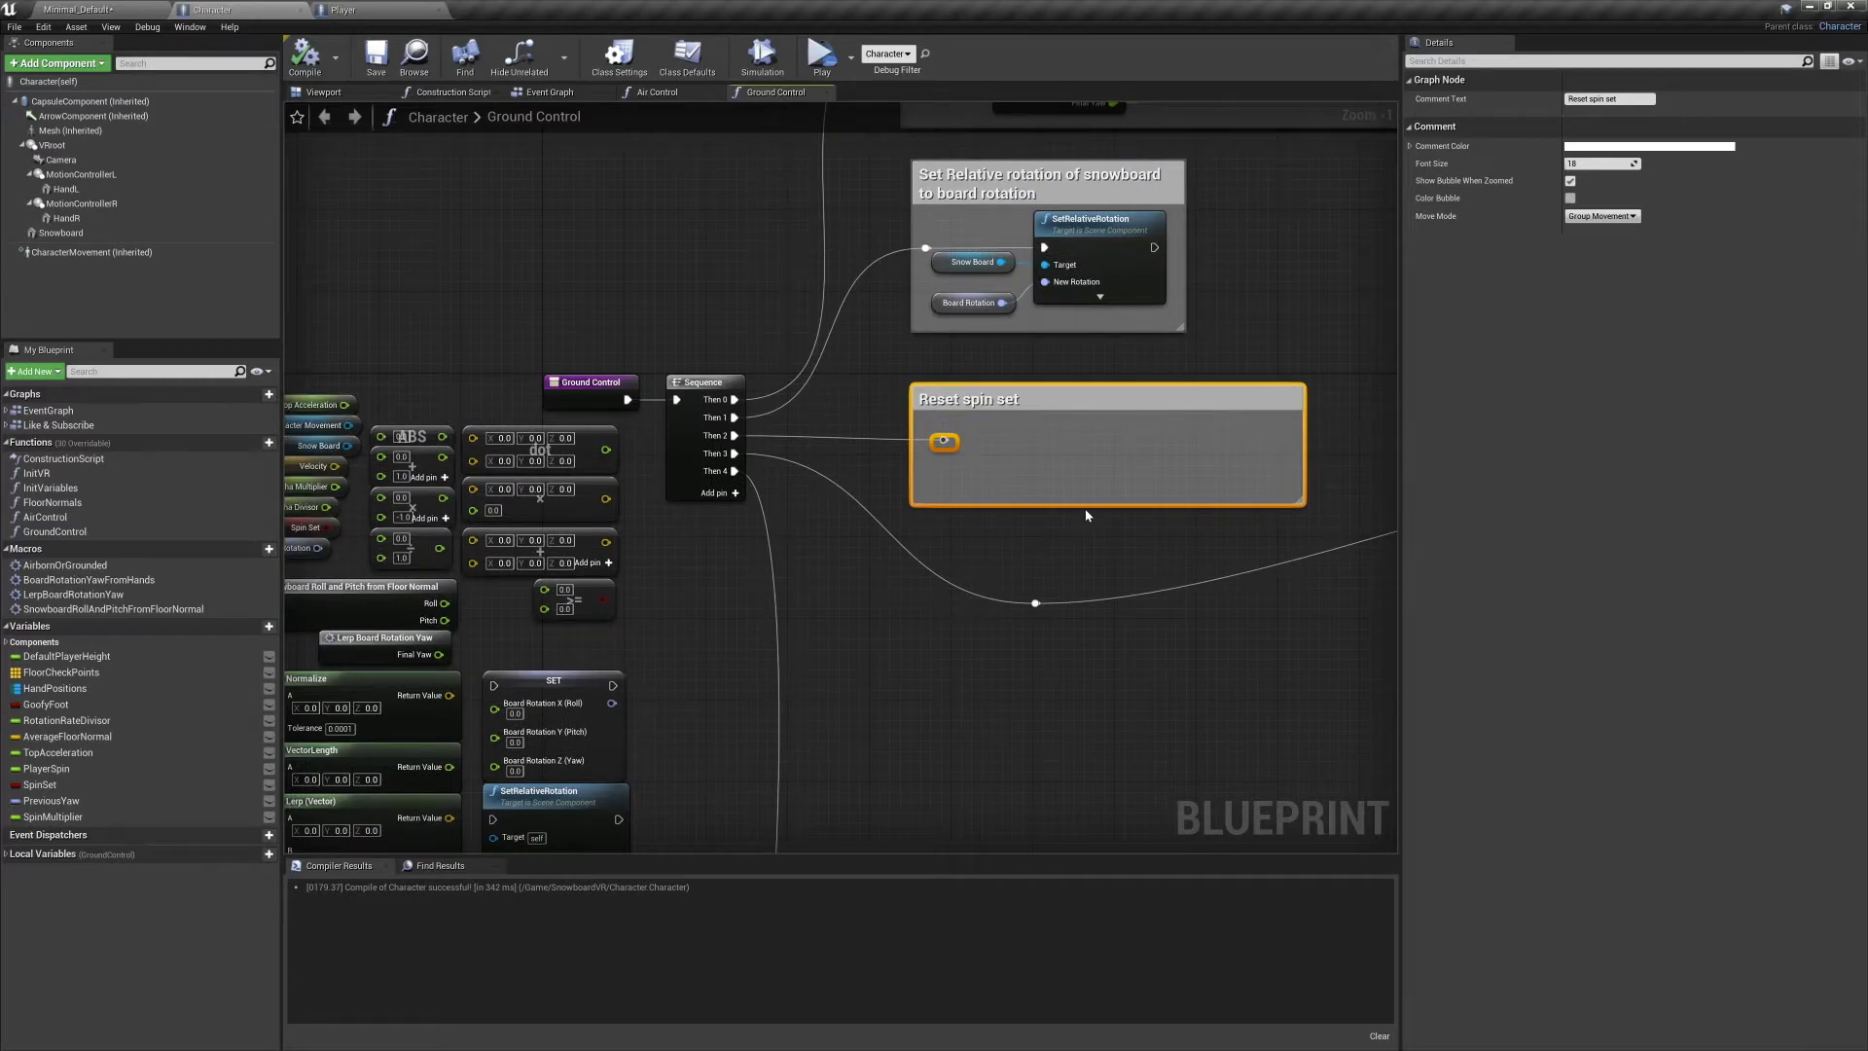
mouse_move(1093, 541)
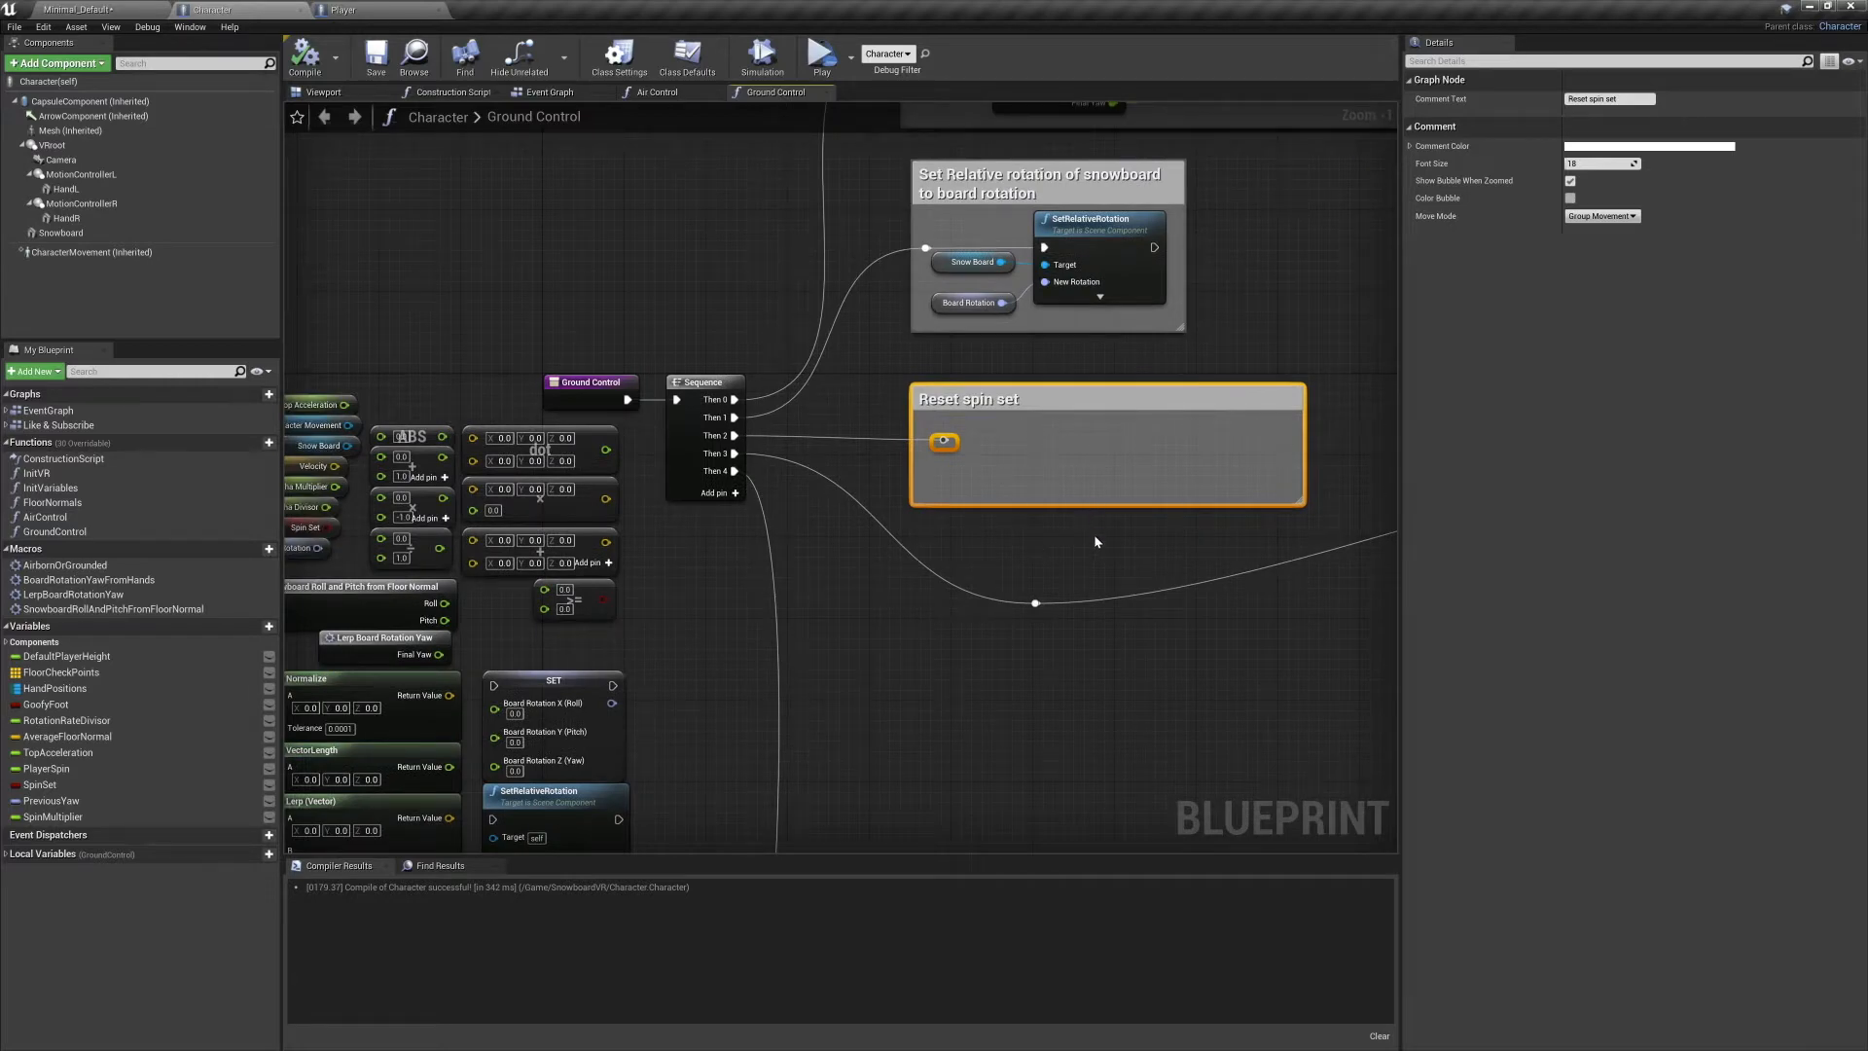
mouse_move(985, 635)
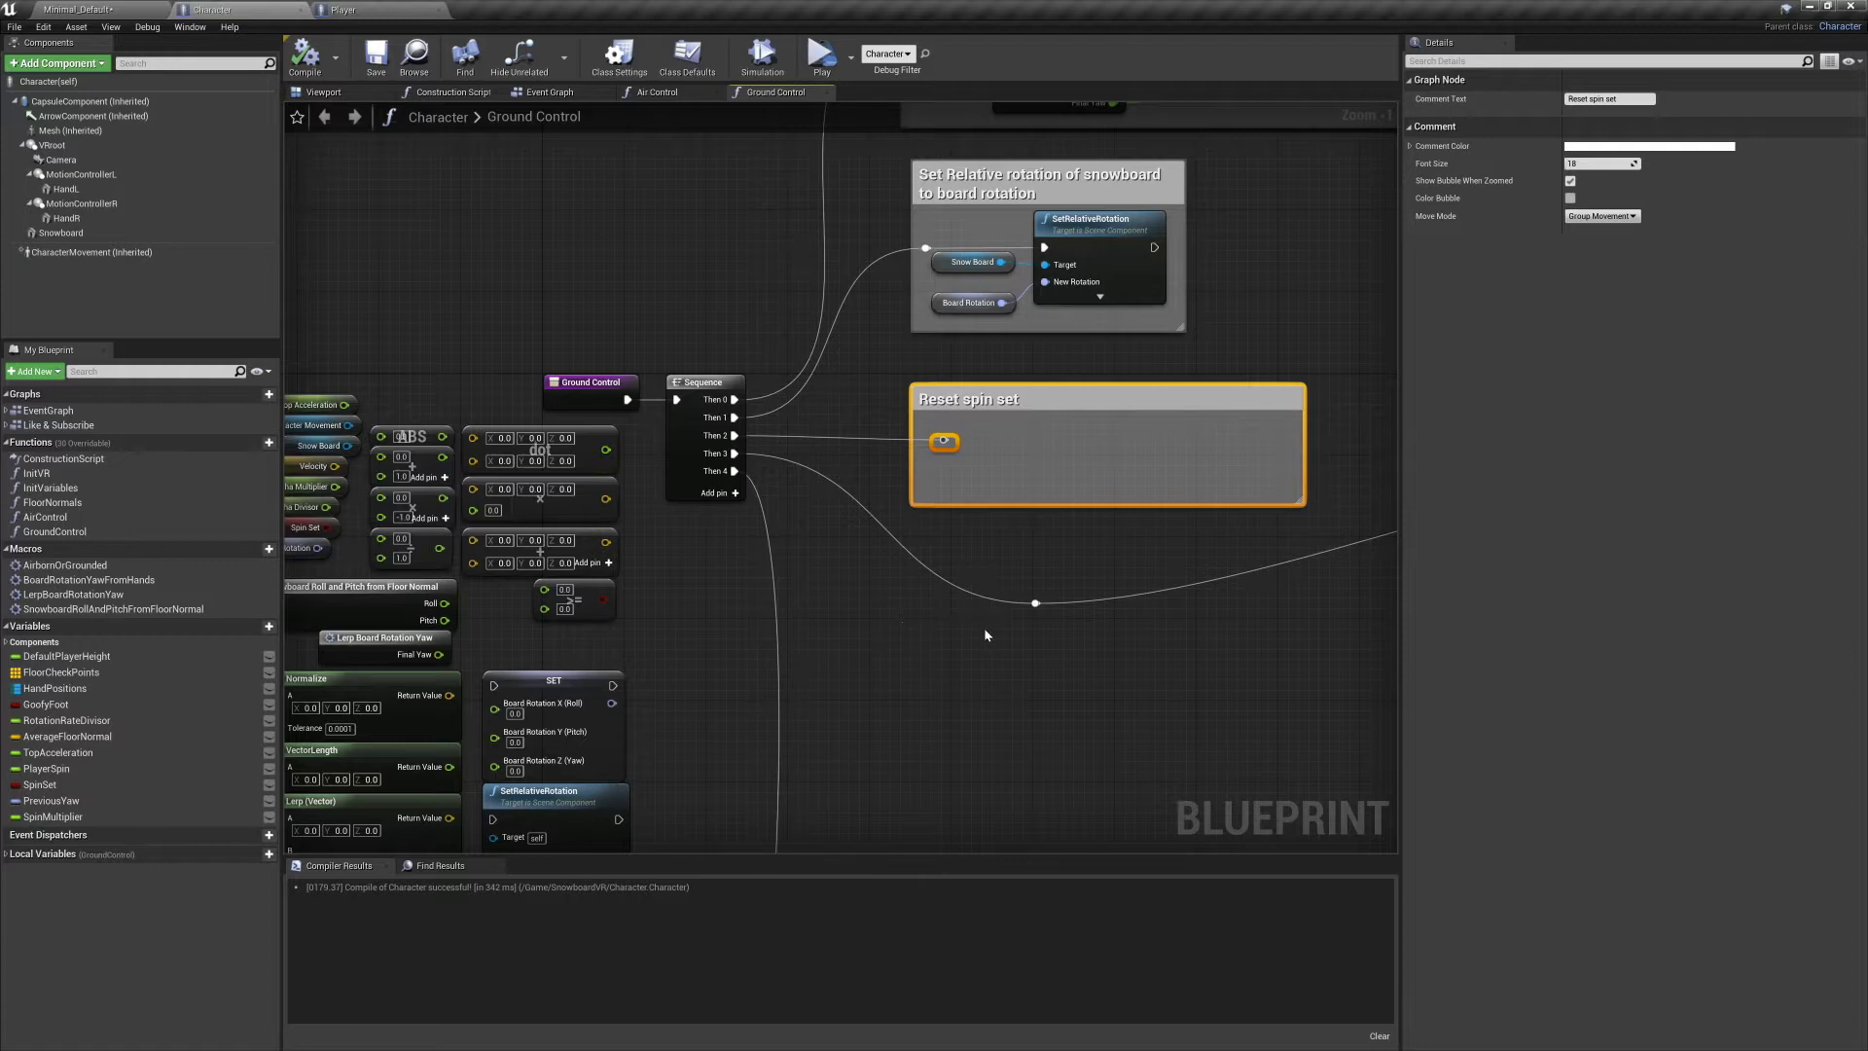
mouse_move(1041, 698)
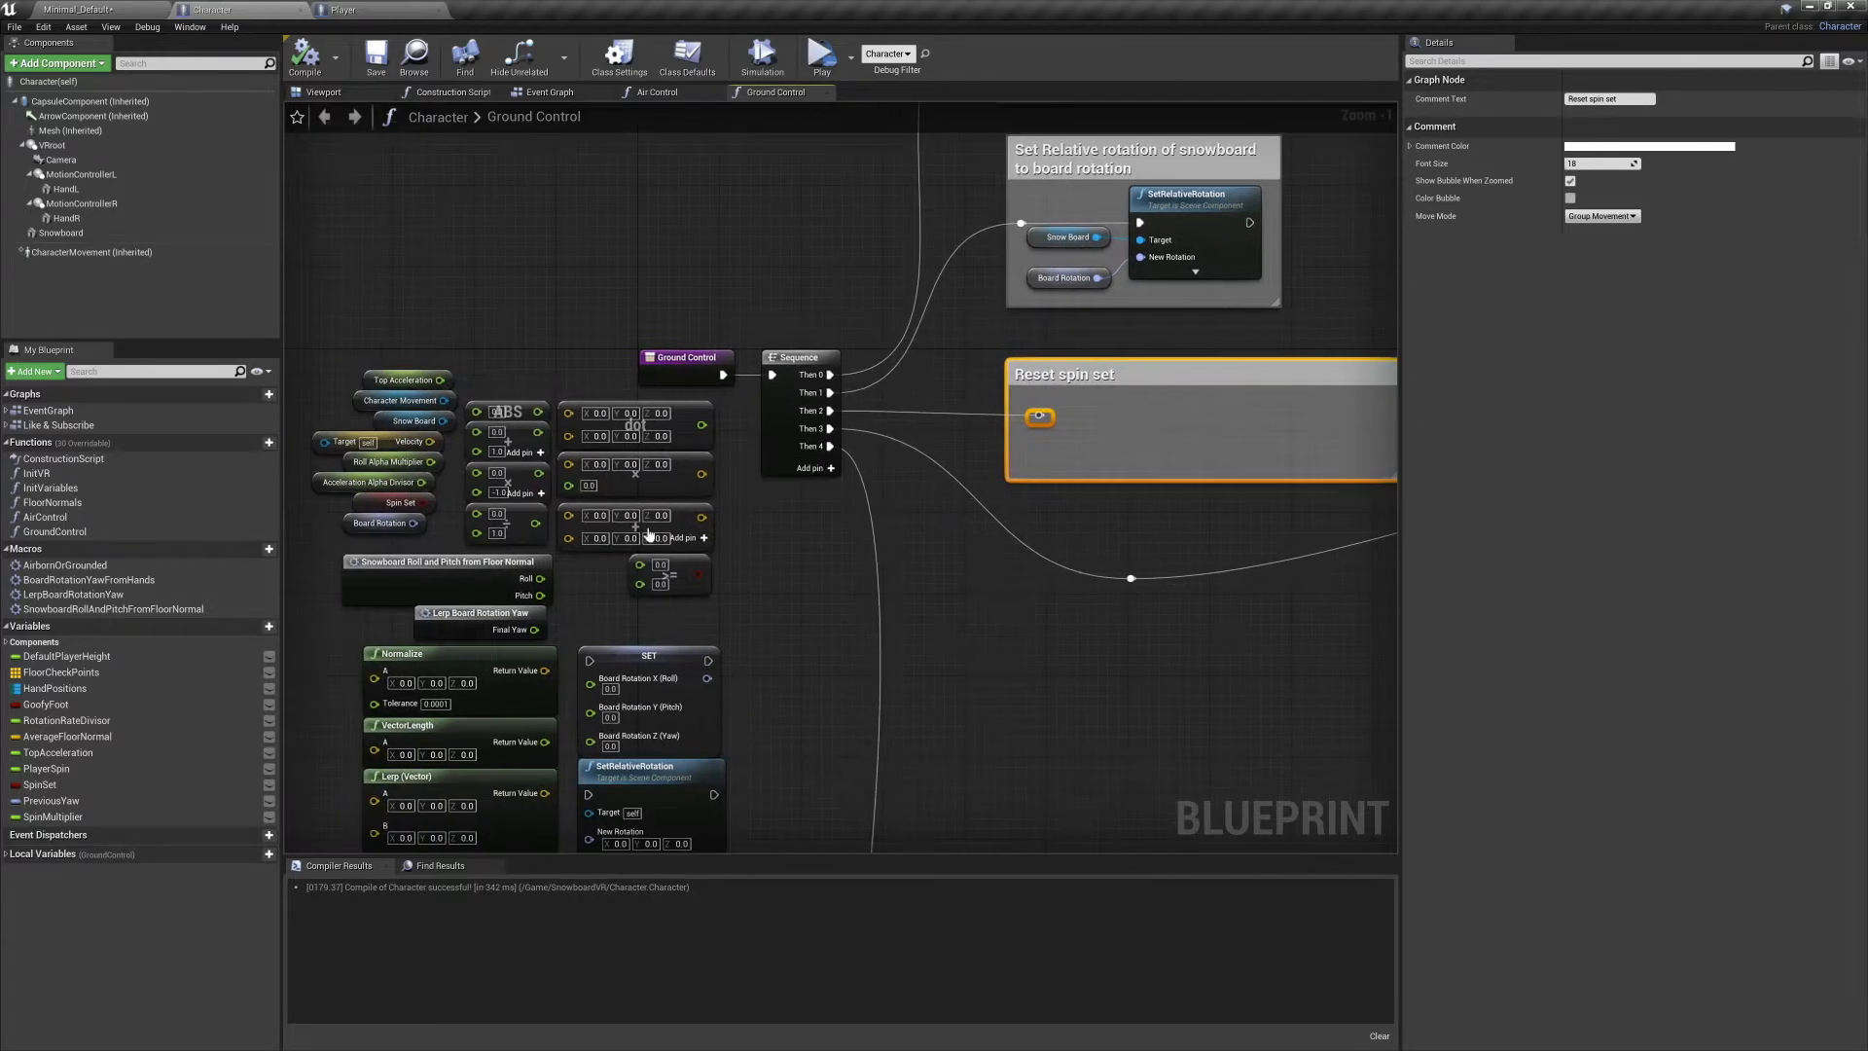
Add a Branch on Spin Set leading to SET Spin Set false inside the Reset spin set comment.
click(400, 502)
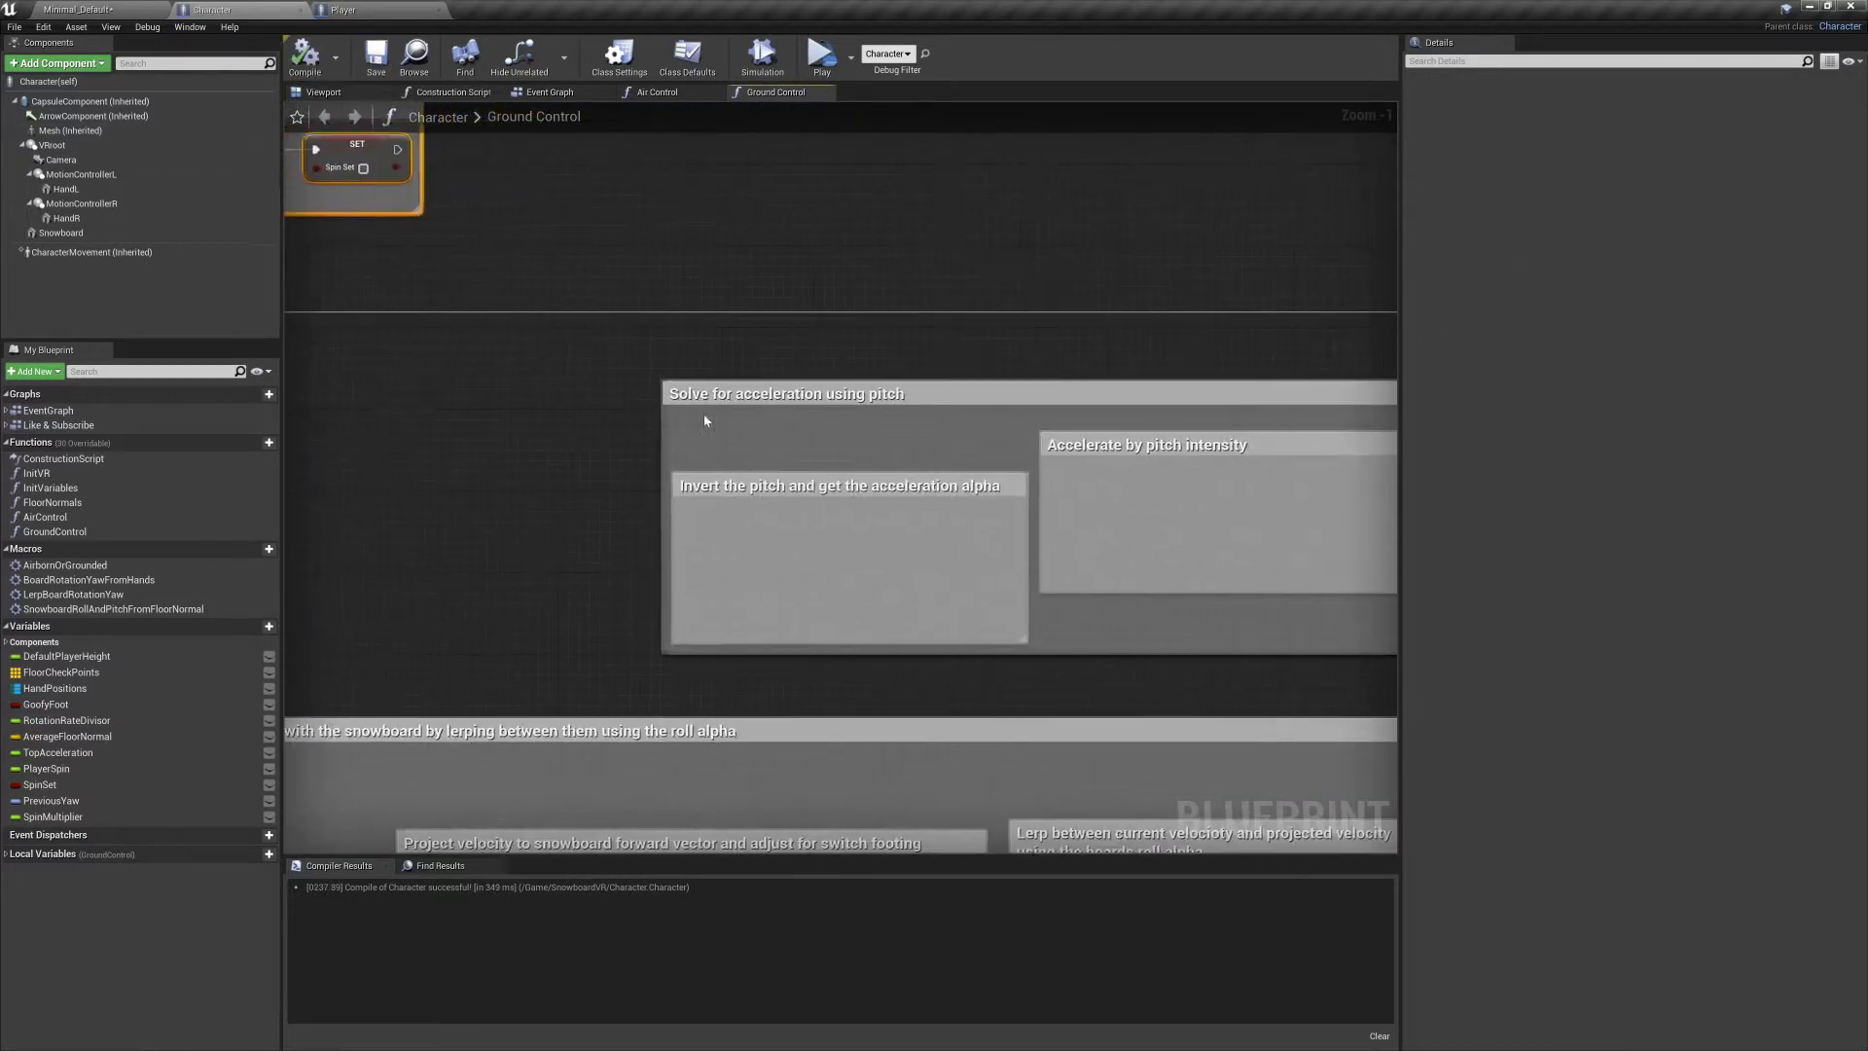
Add a Vector + Vector node wired into SET Velocity on Character Movement.
scroll(down, 3)
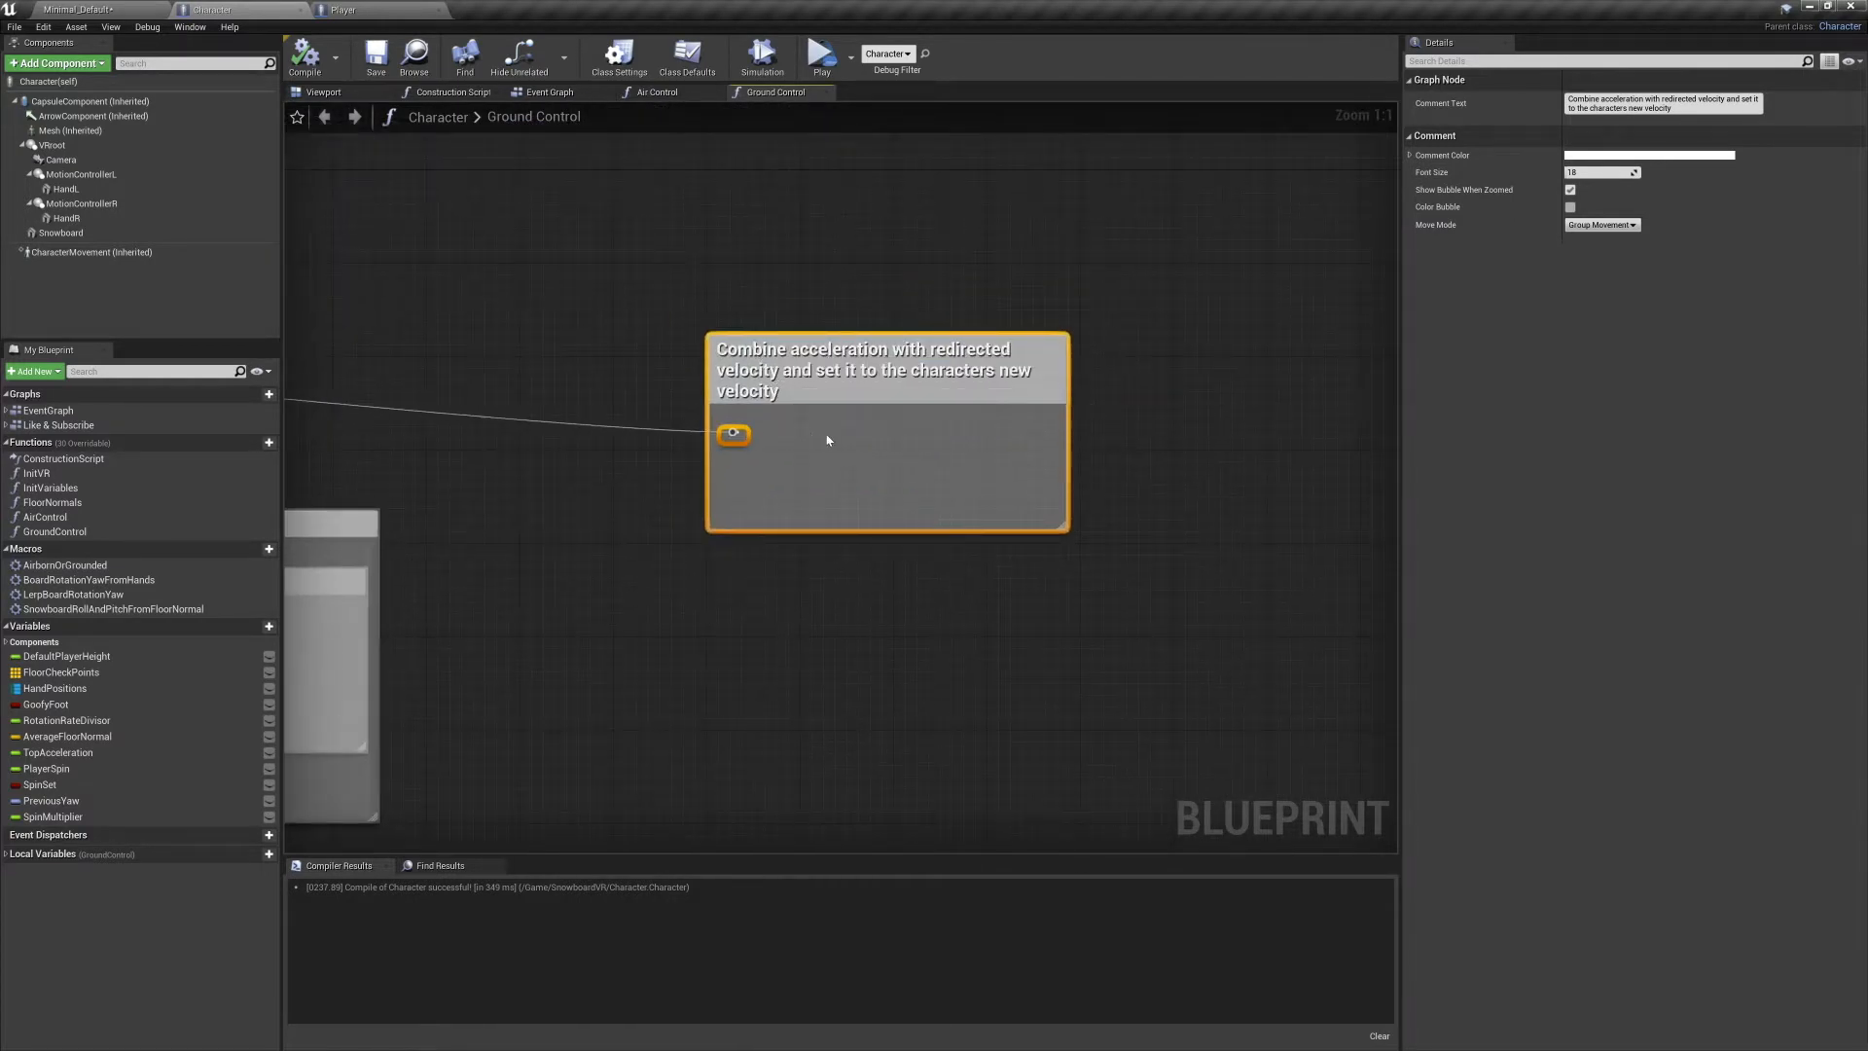
mouse_move(819, 393)
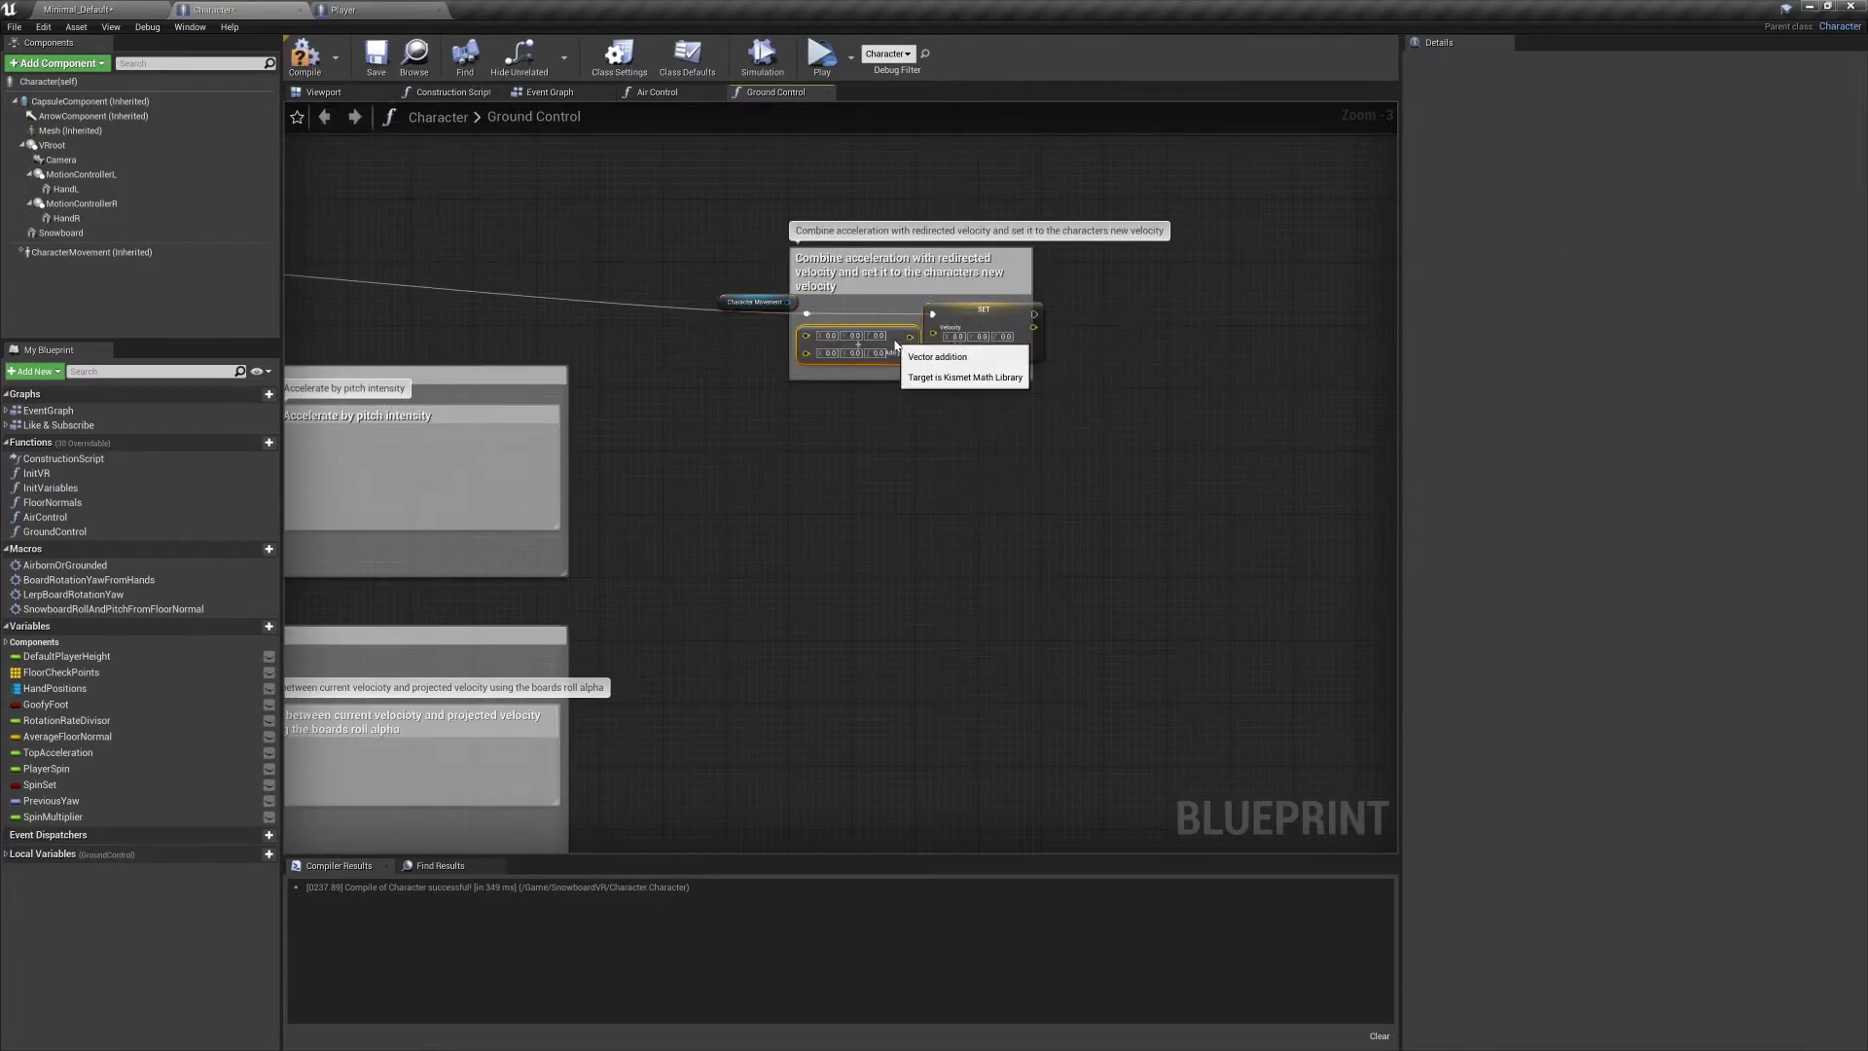
click(874, 374)
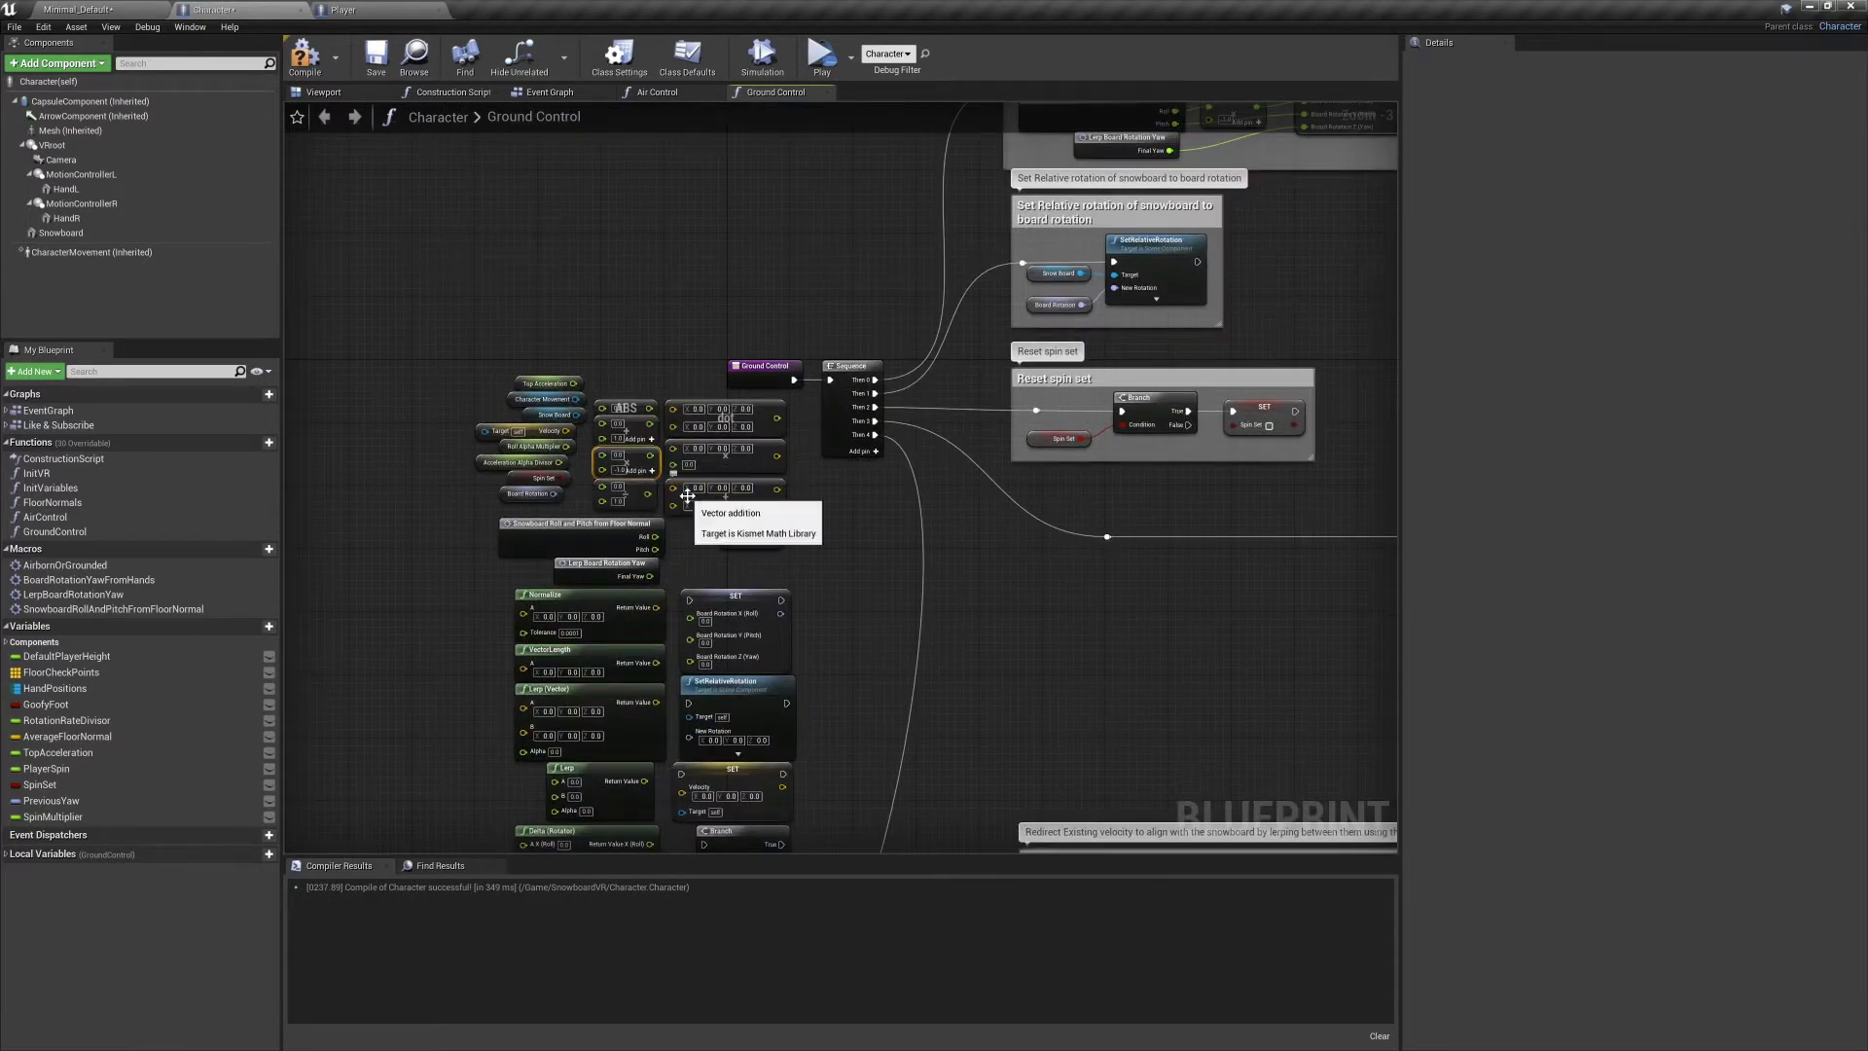
Set up local AccelerationAlphaDivisor at 180 and wire the pitch-based forward acceleration into the vector add.
scroll(down, 3)
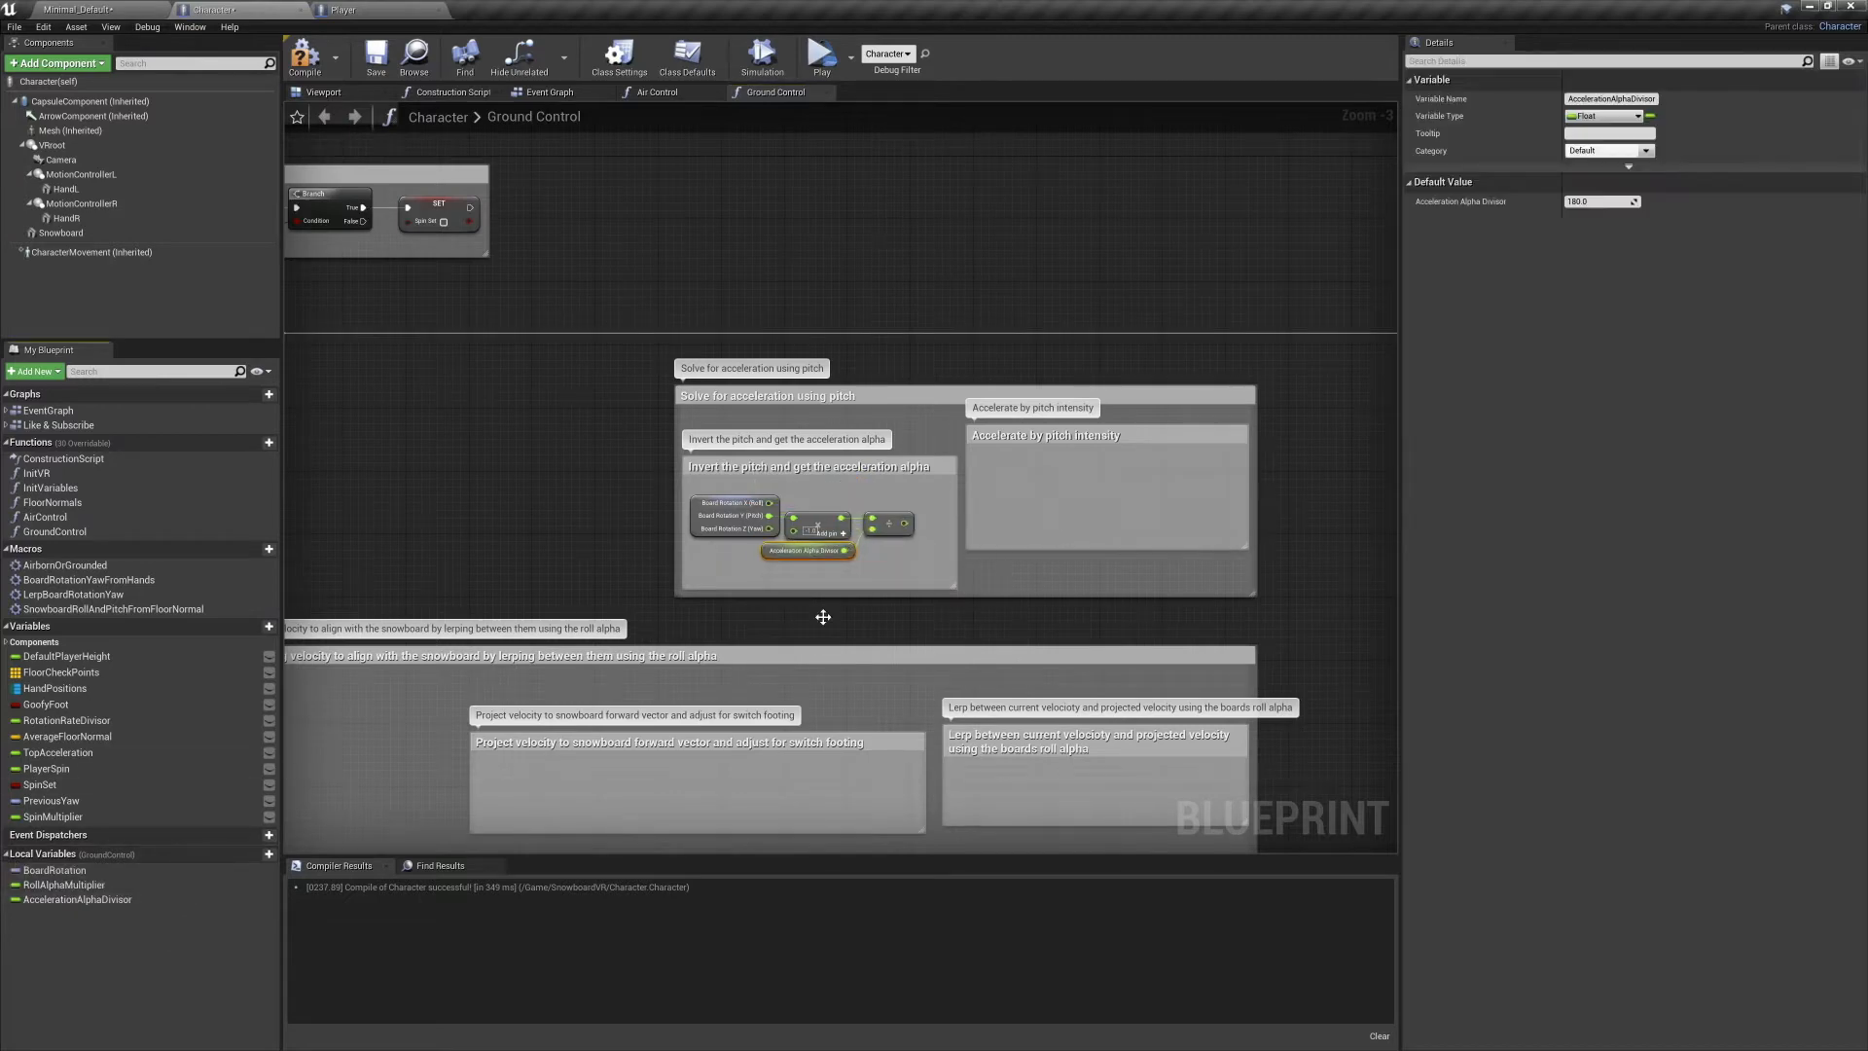
click(888, 524)
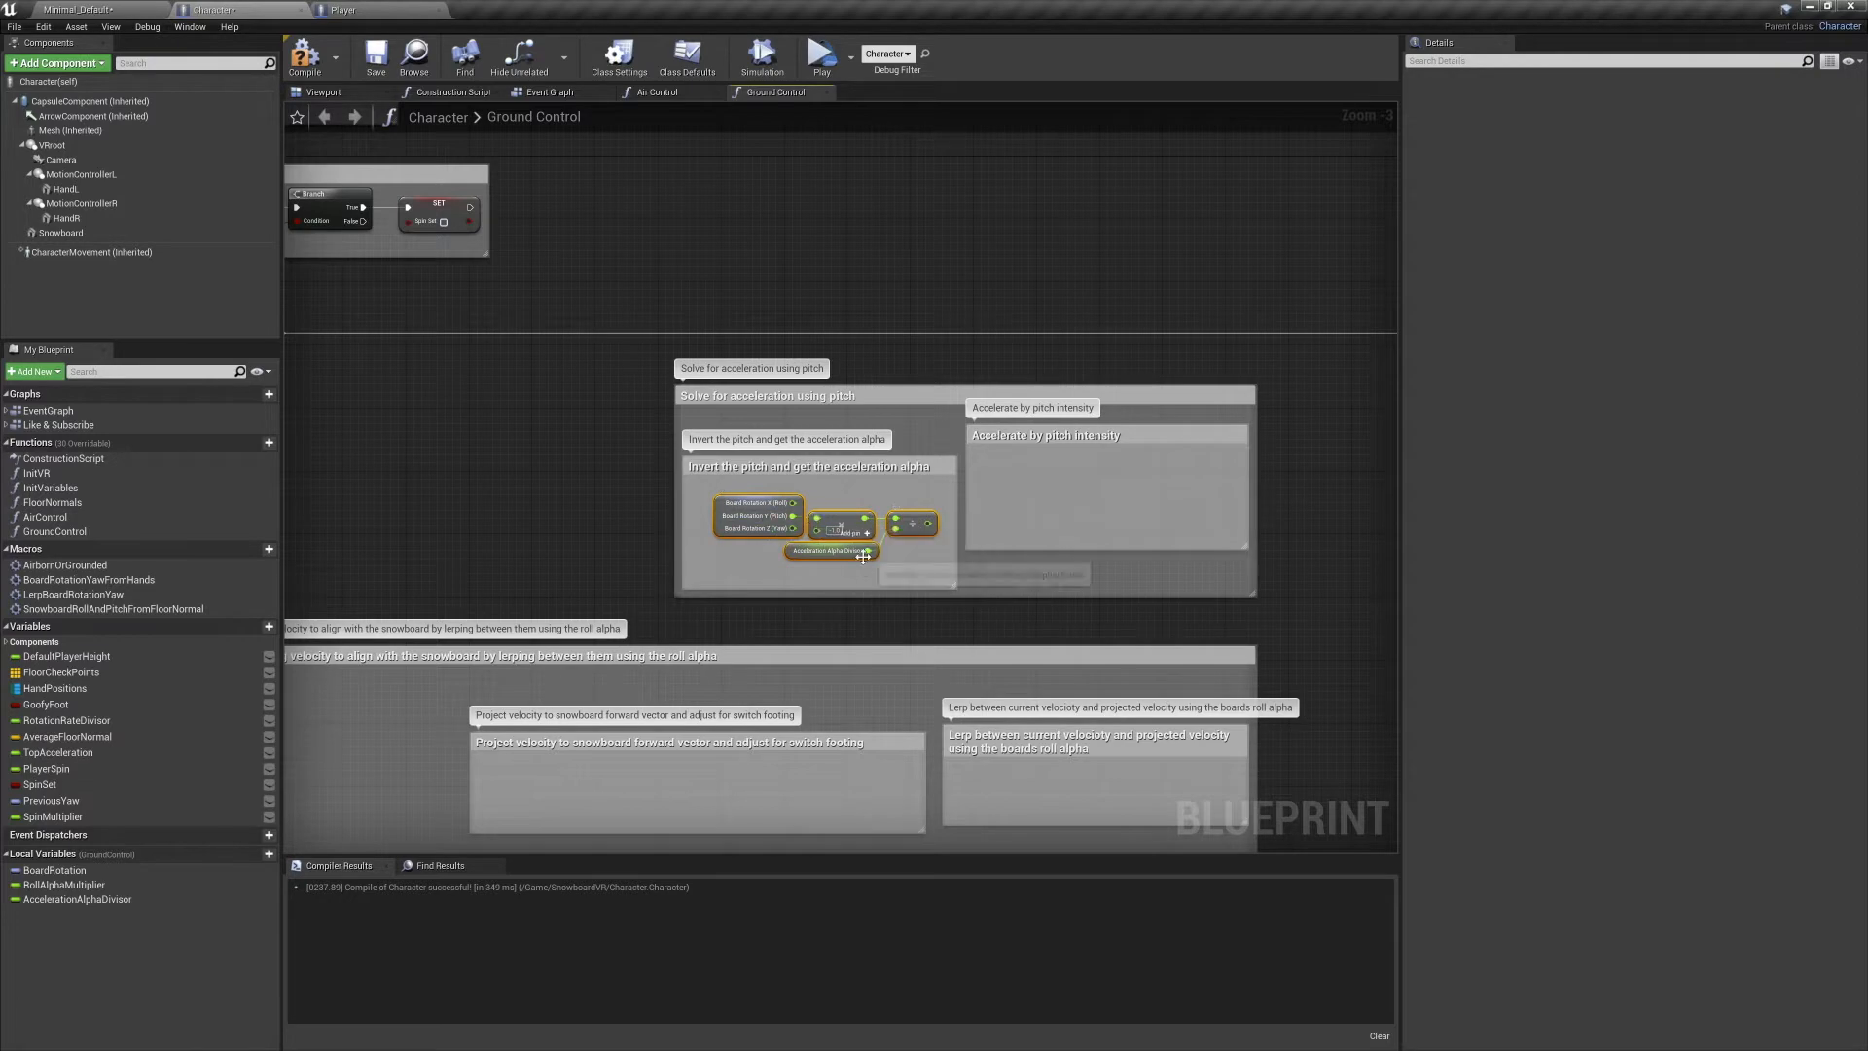
mouse_move(1111, 447)
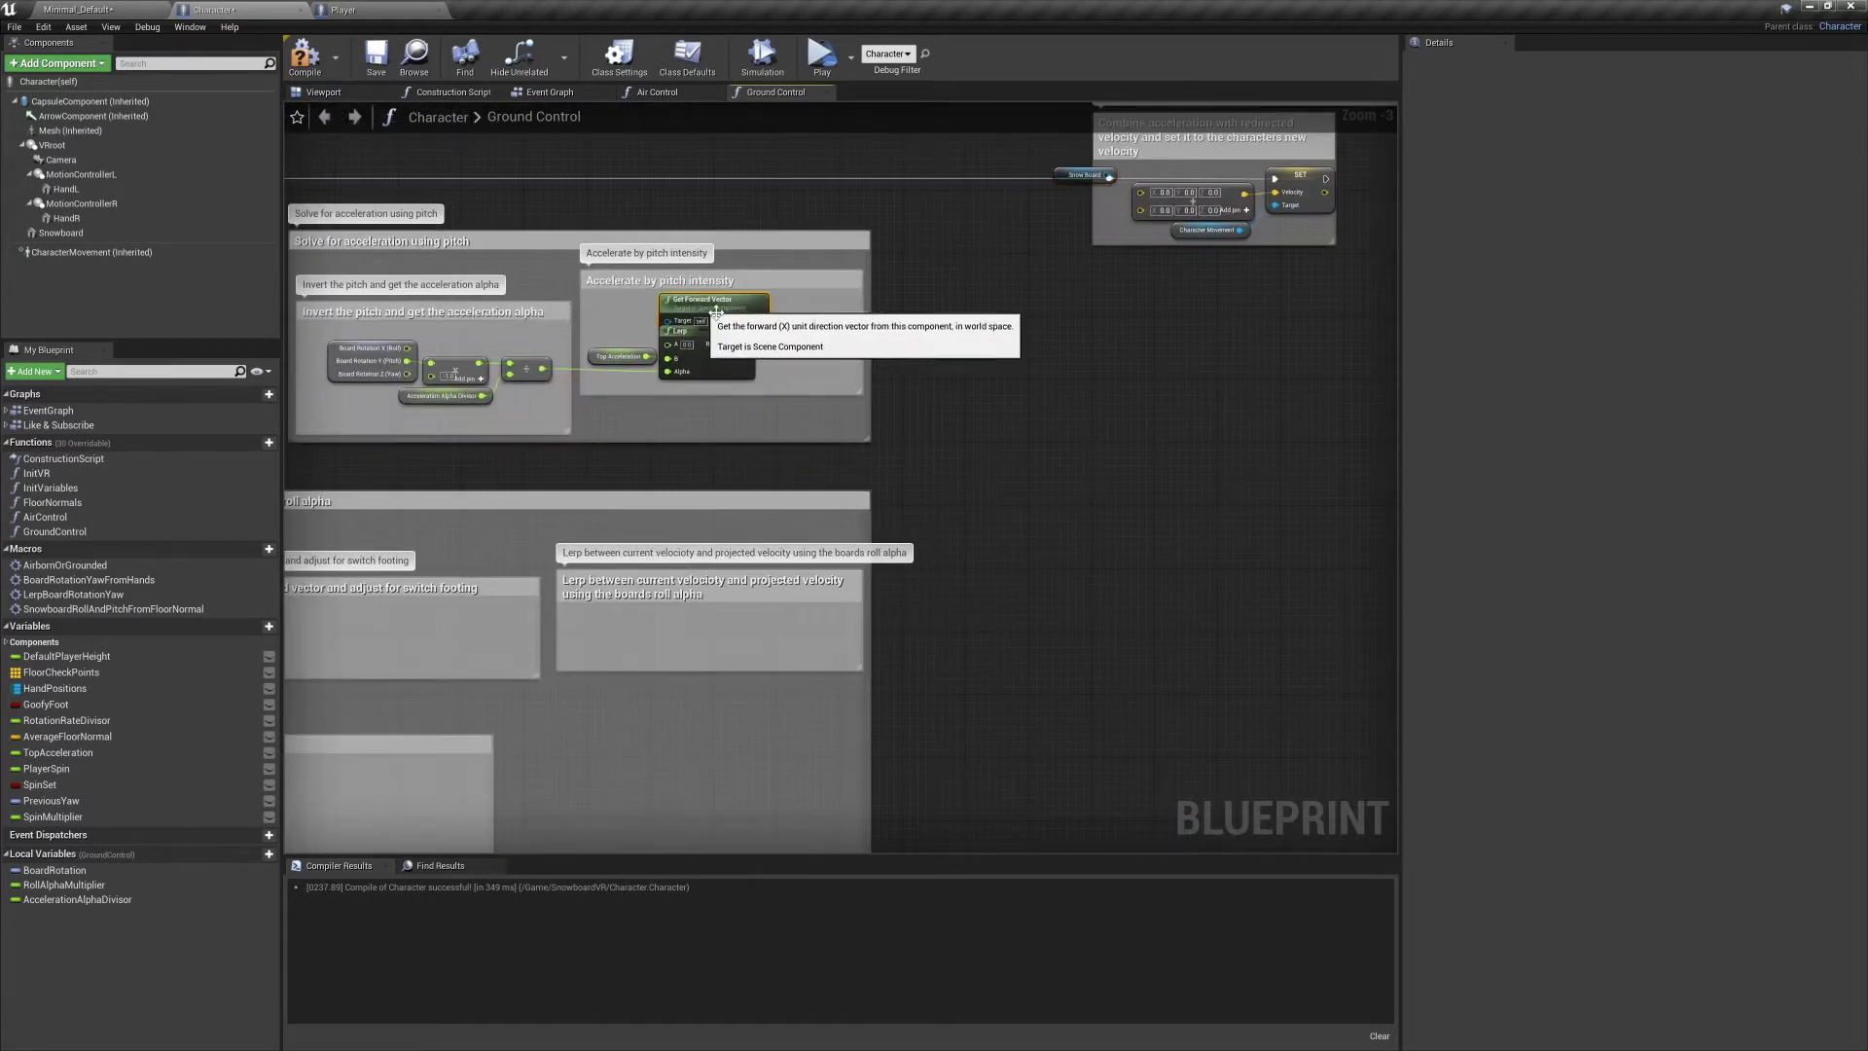
mouse_move(608, 327)
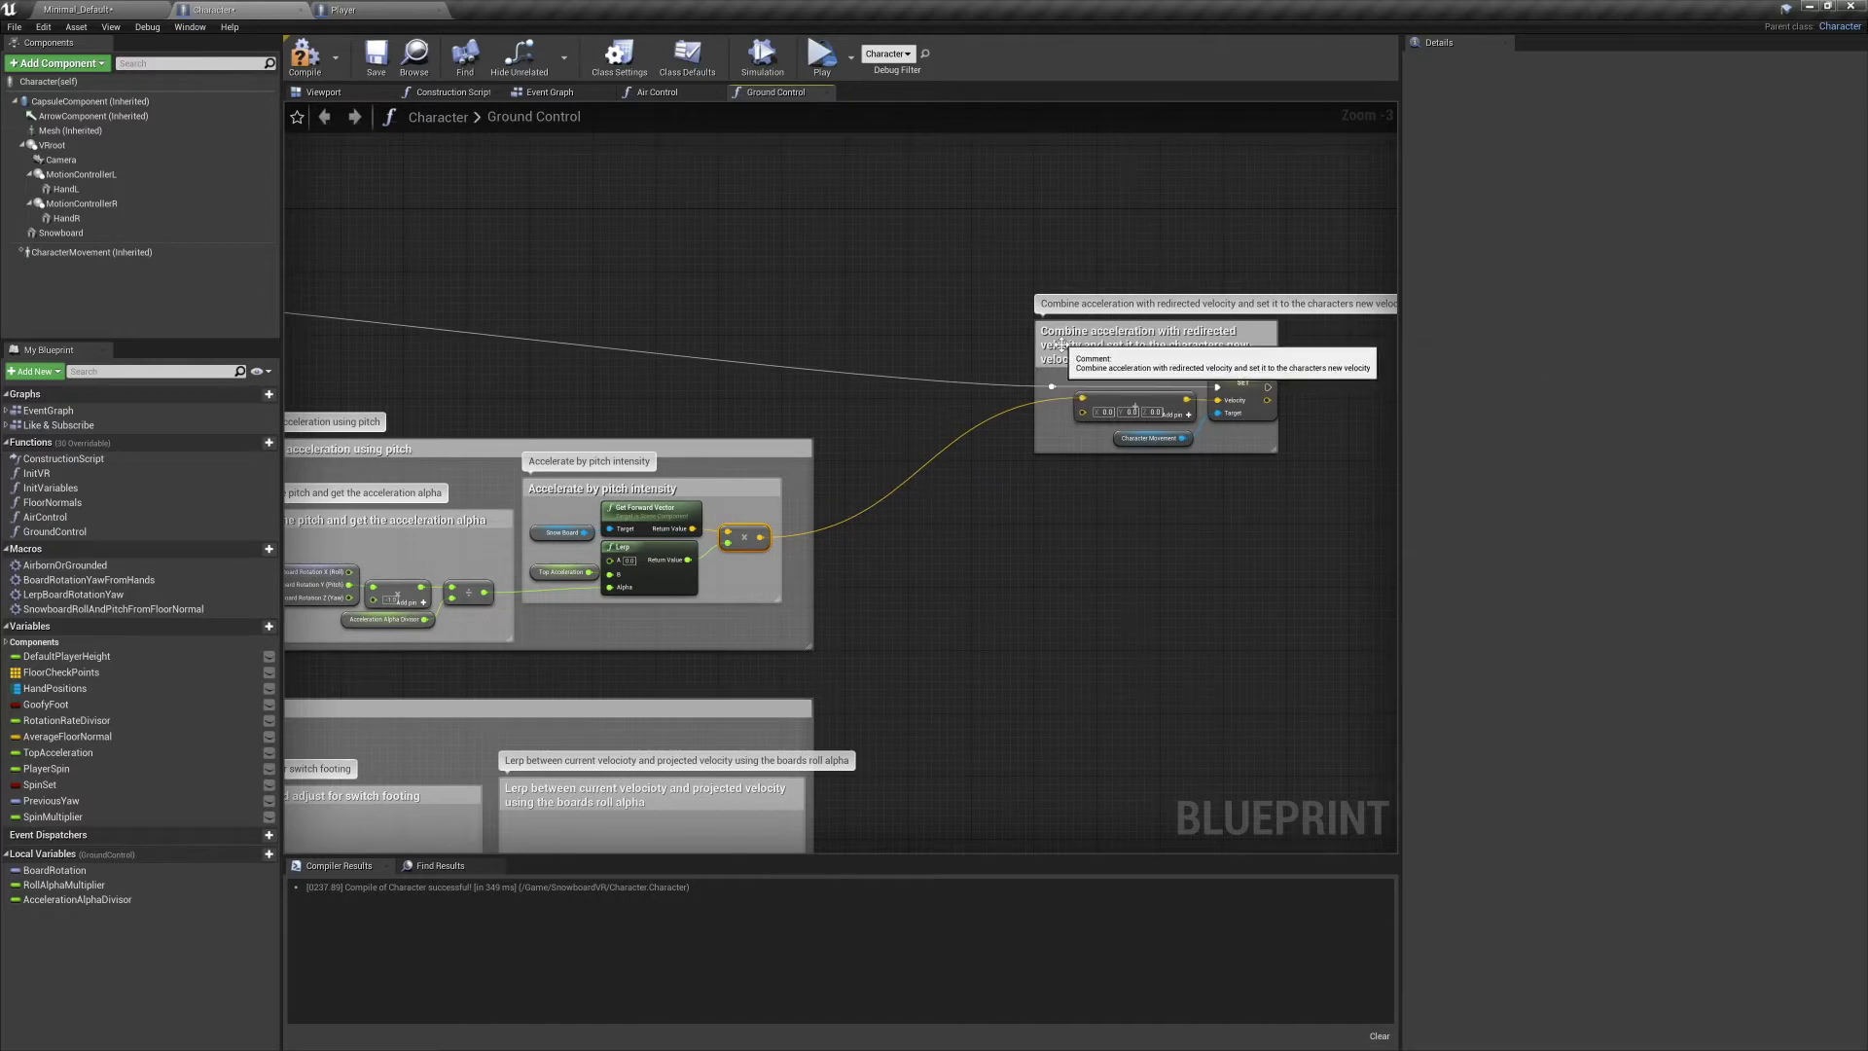
scroll(down, 3)
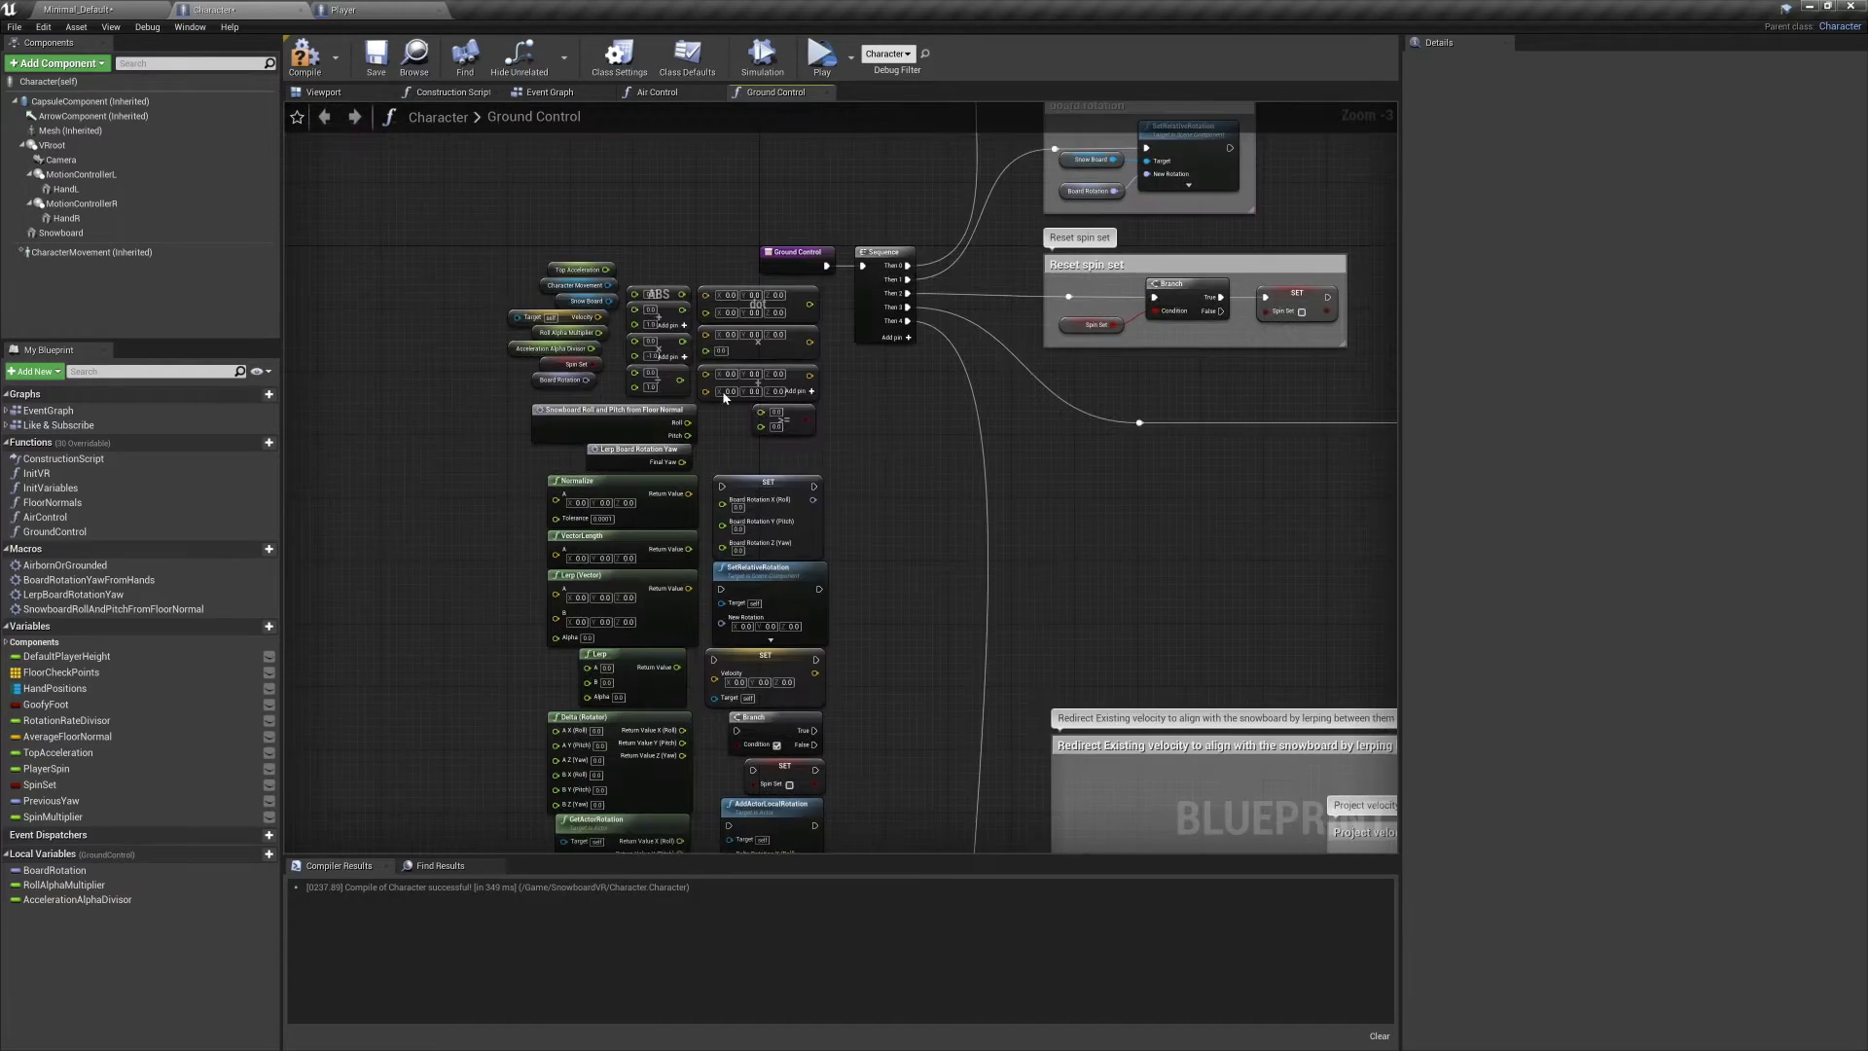
Add ABS nodes on board roll and pitch, summed and divided by Roll Alpha Multiplier.
scroll(up, 3)
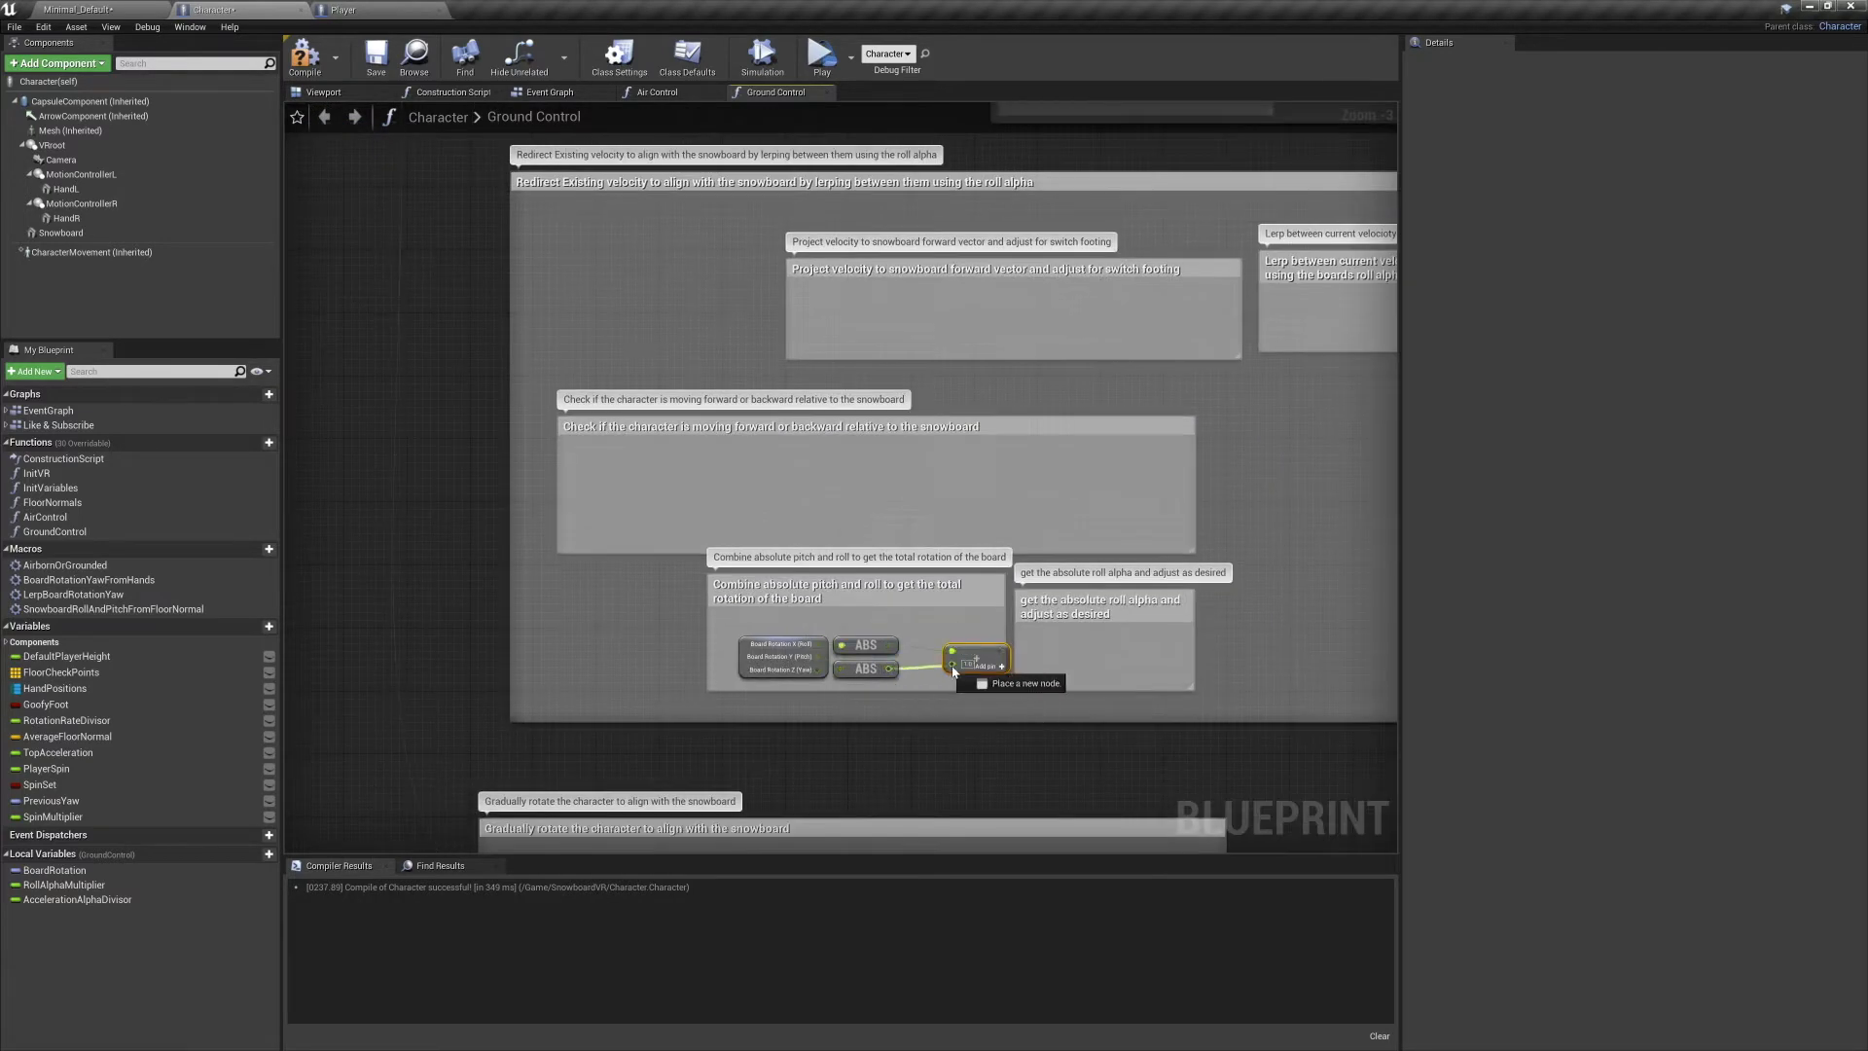
mouse_move(944, 650)
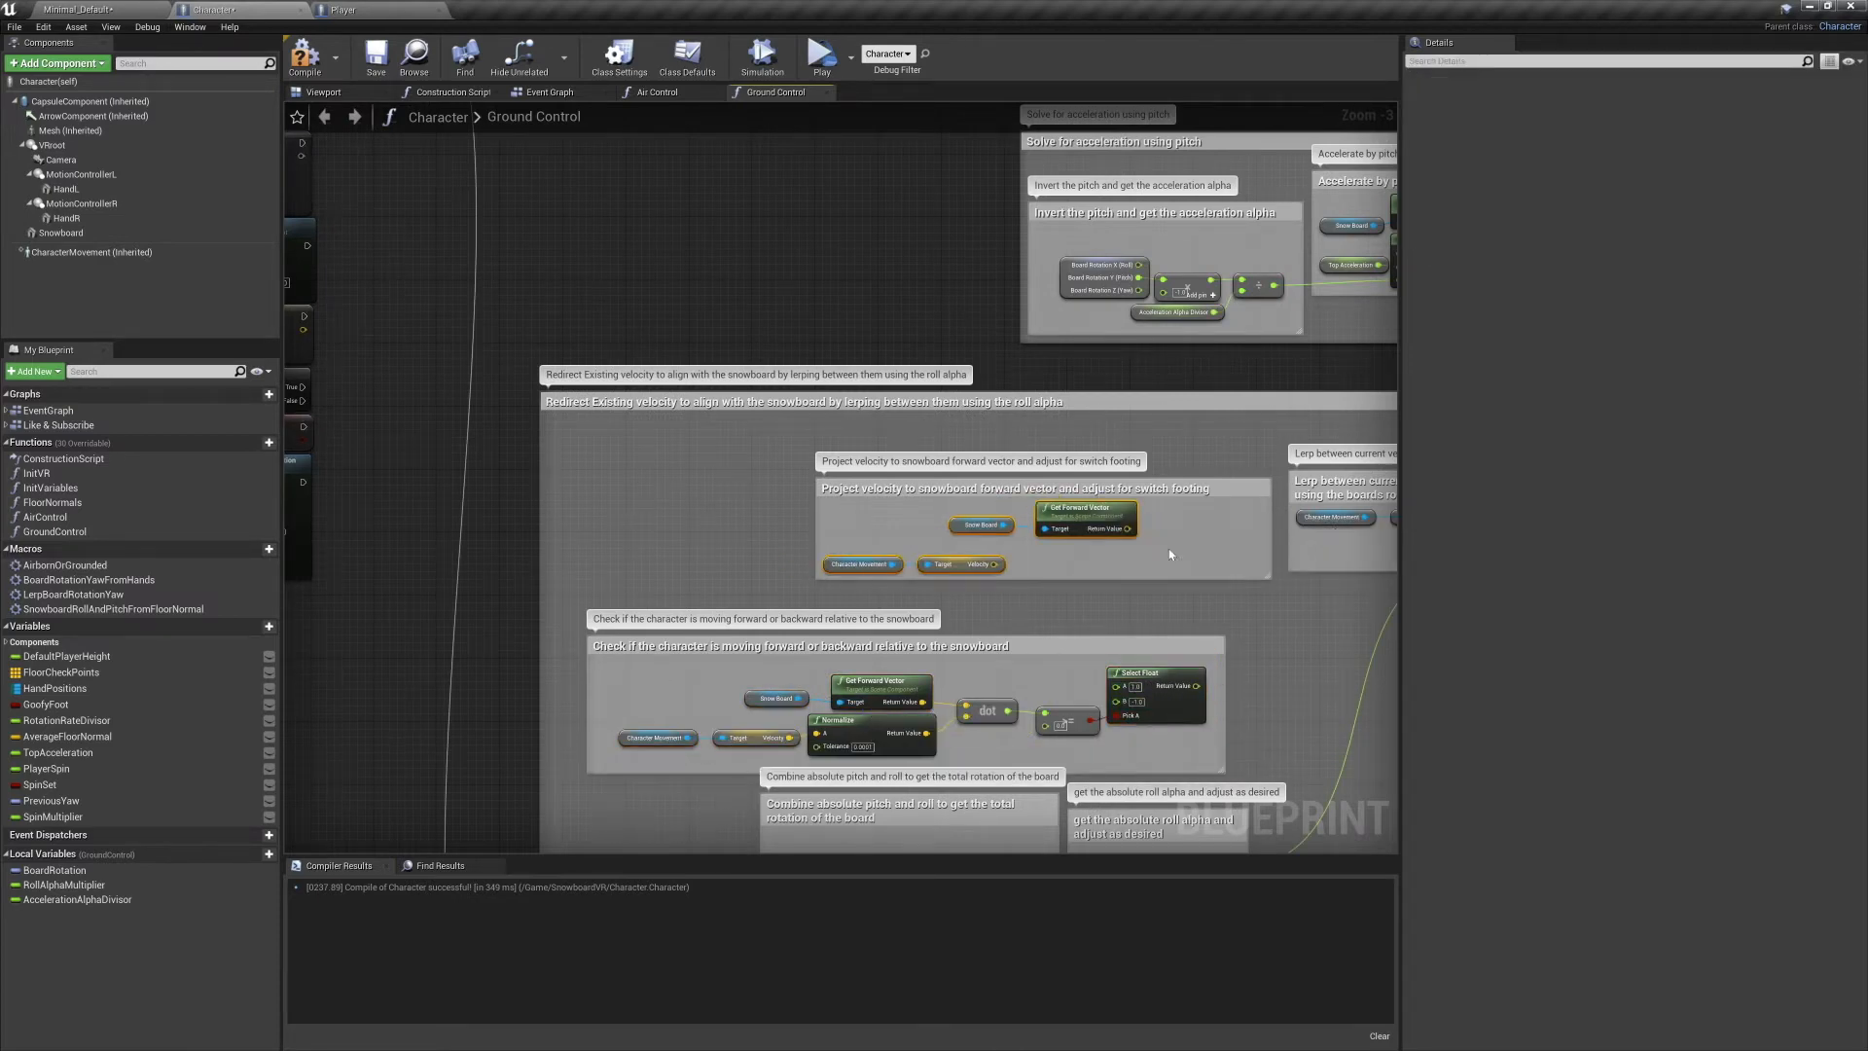
mouse_move(1195, 477)
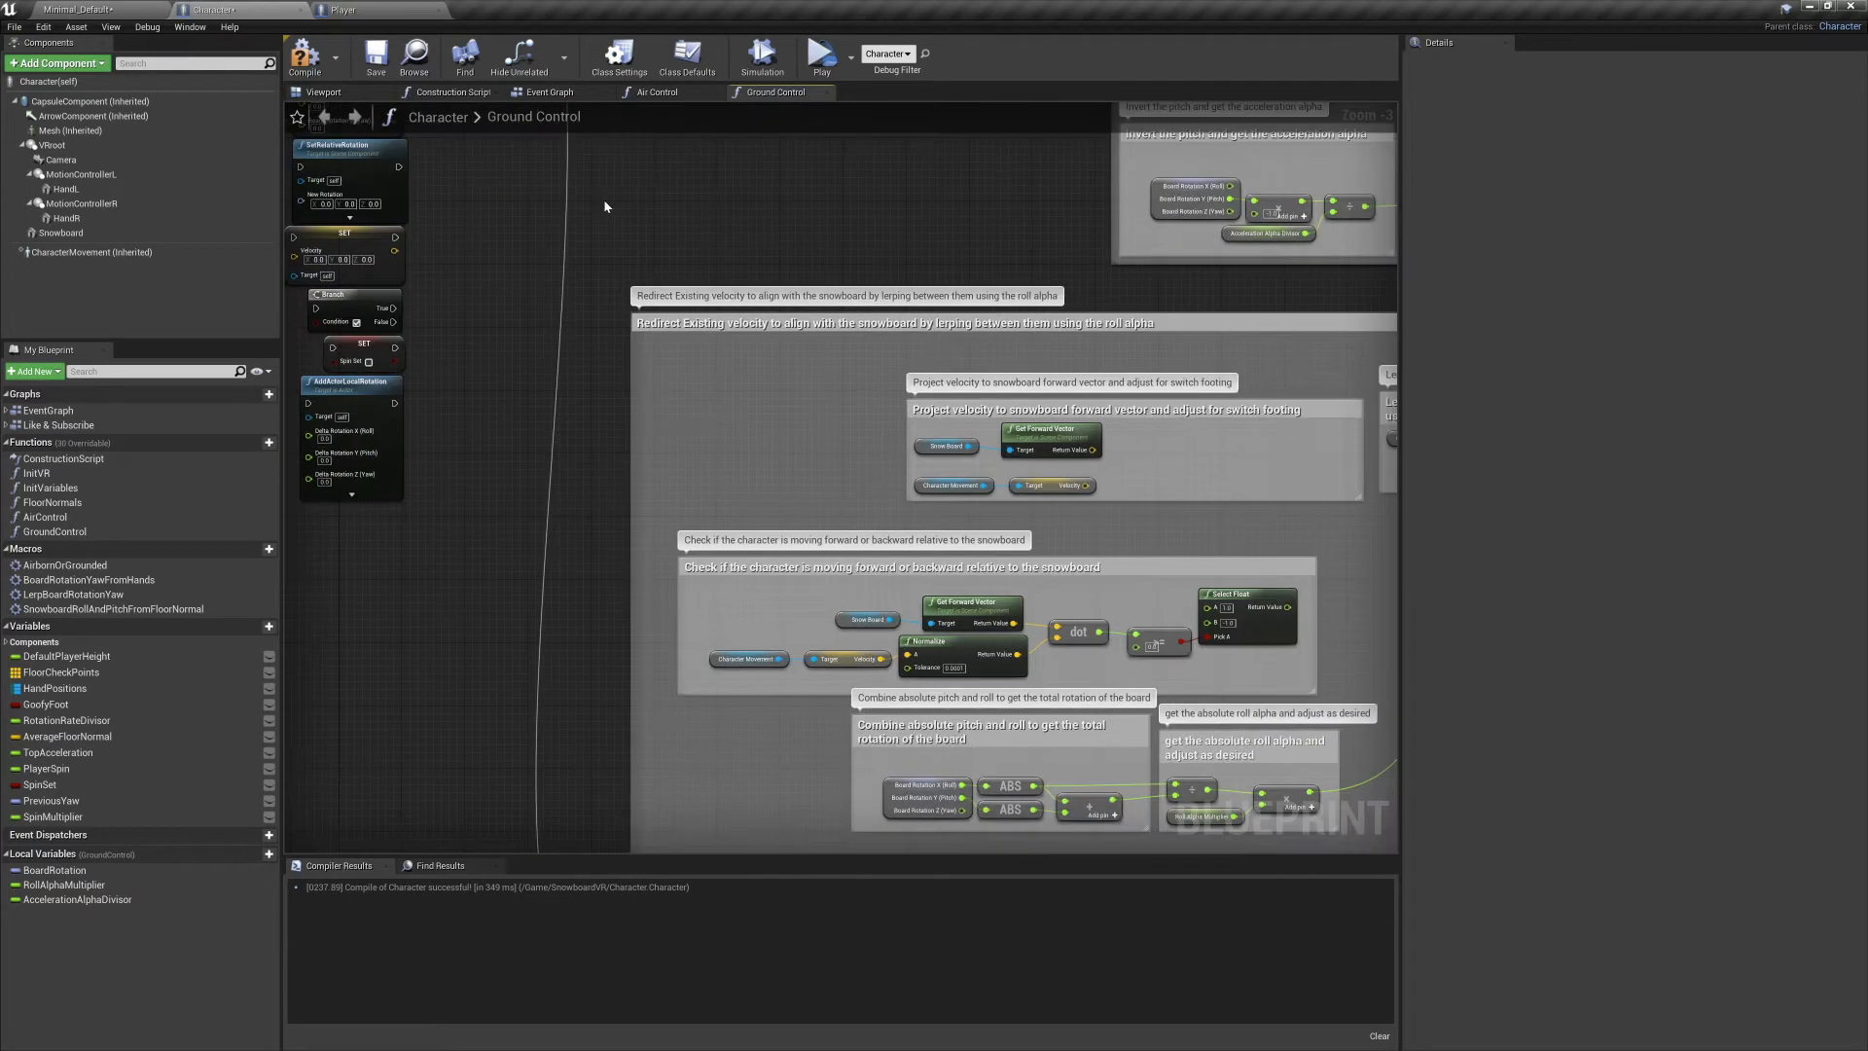
mouse_move(1139, 476)
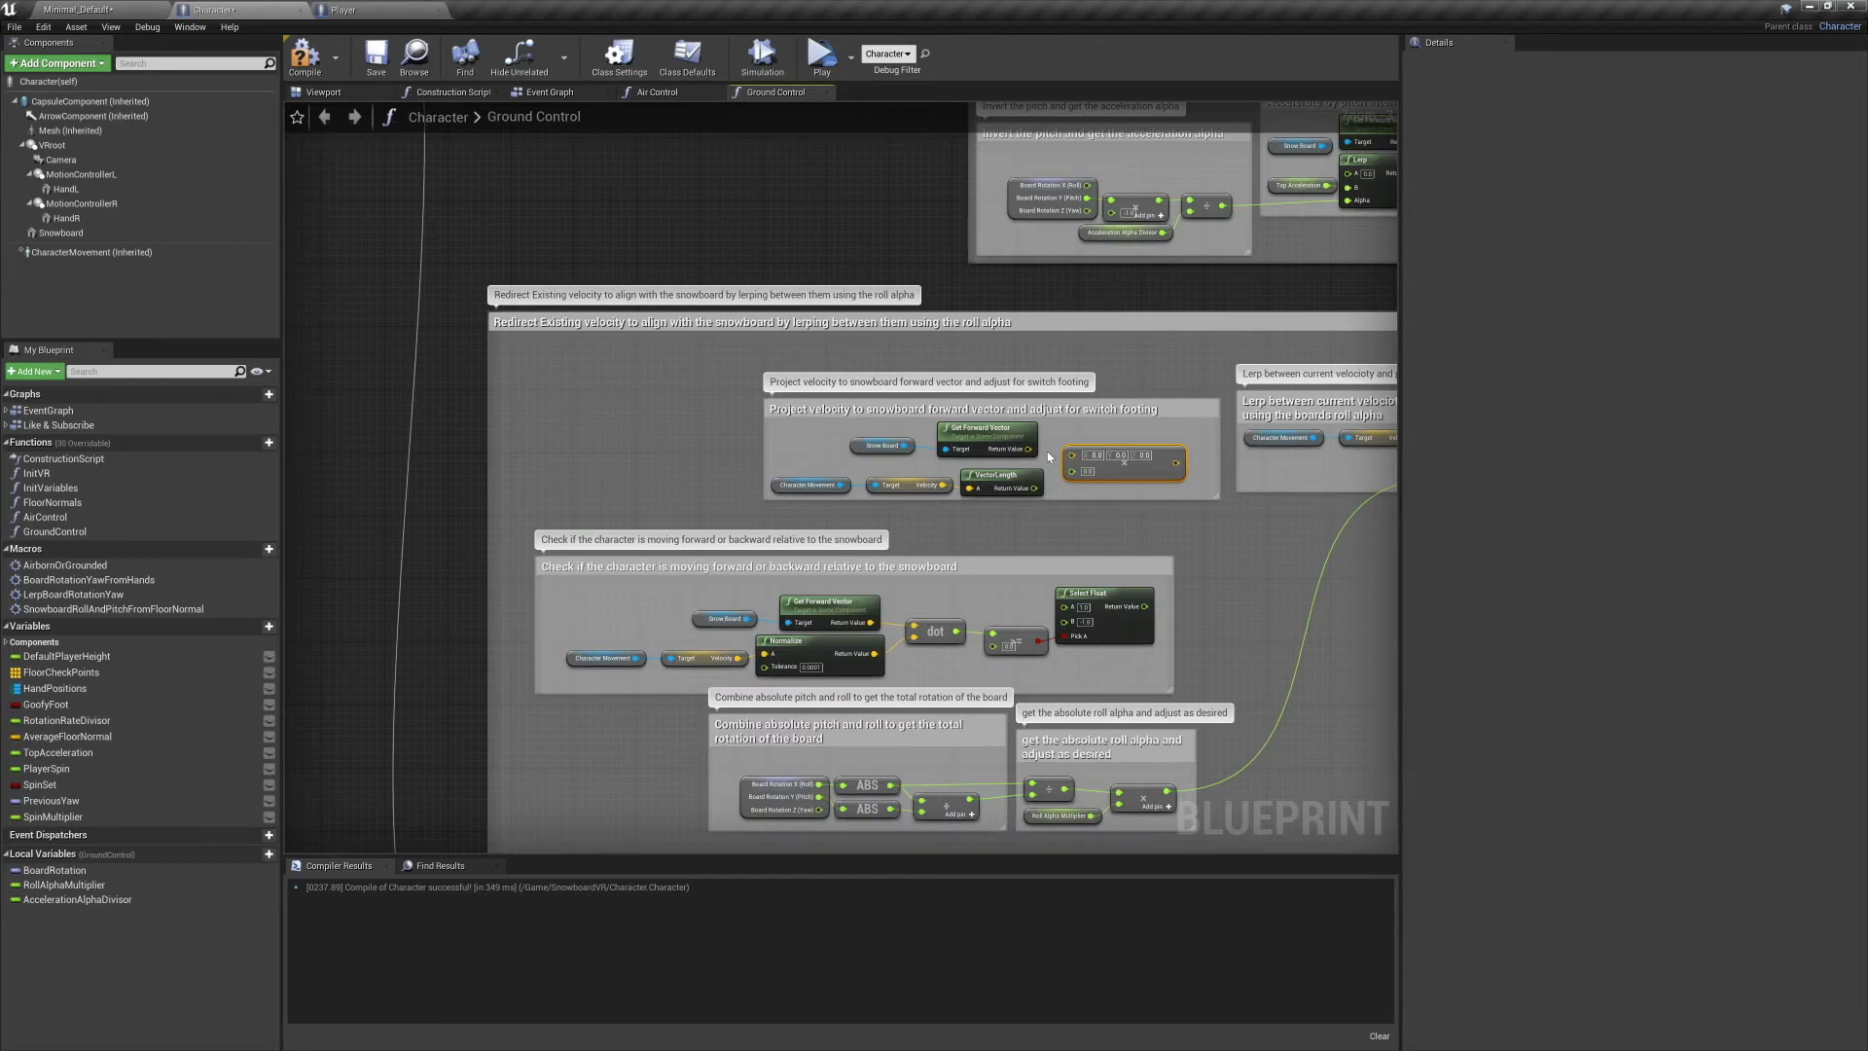
mouse_move(1078, 456)
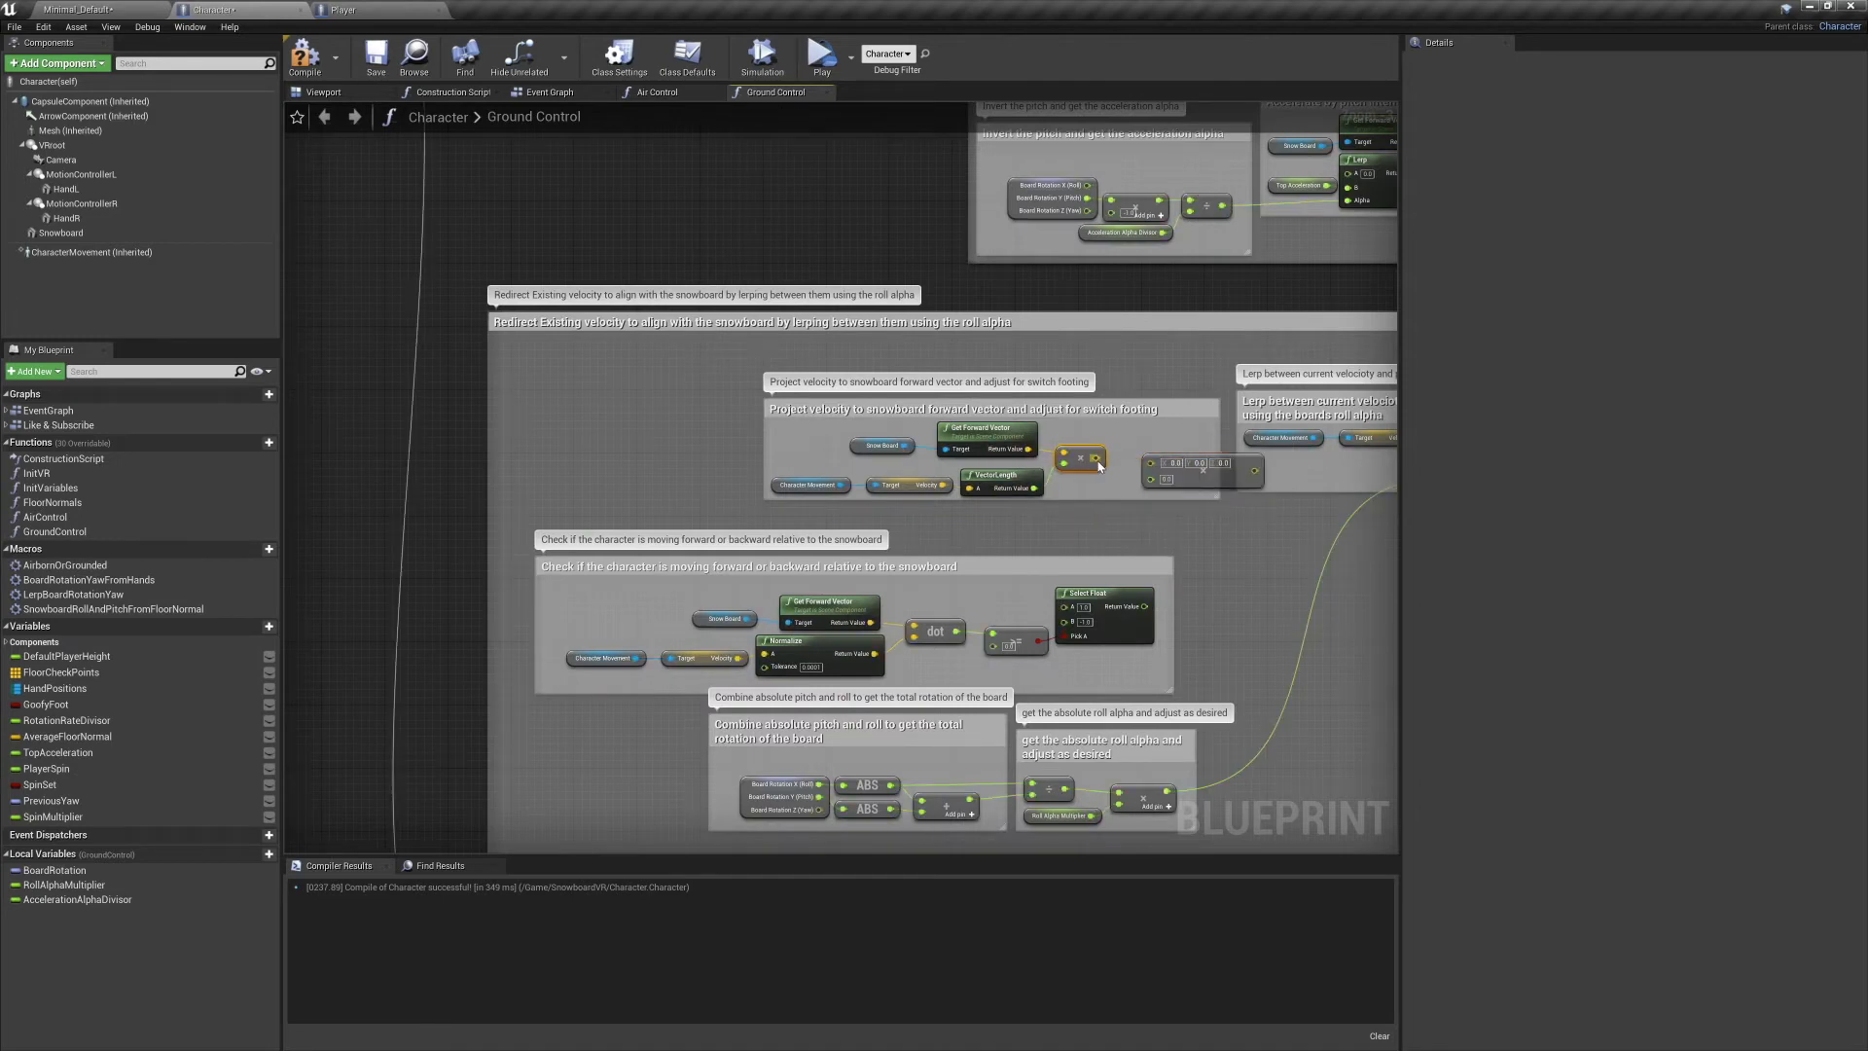
mouse_move(1179, 465)
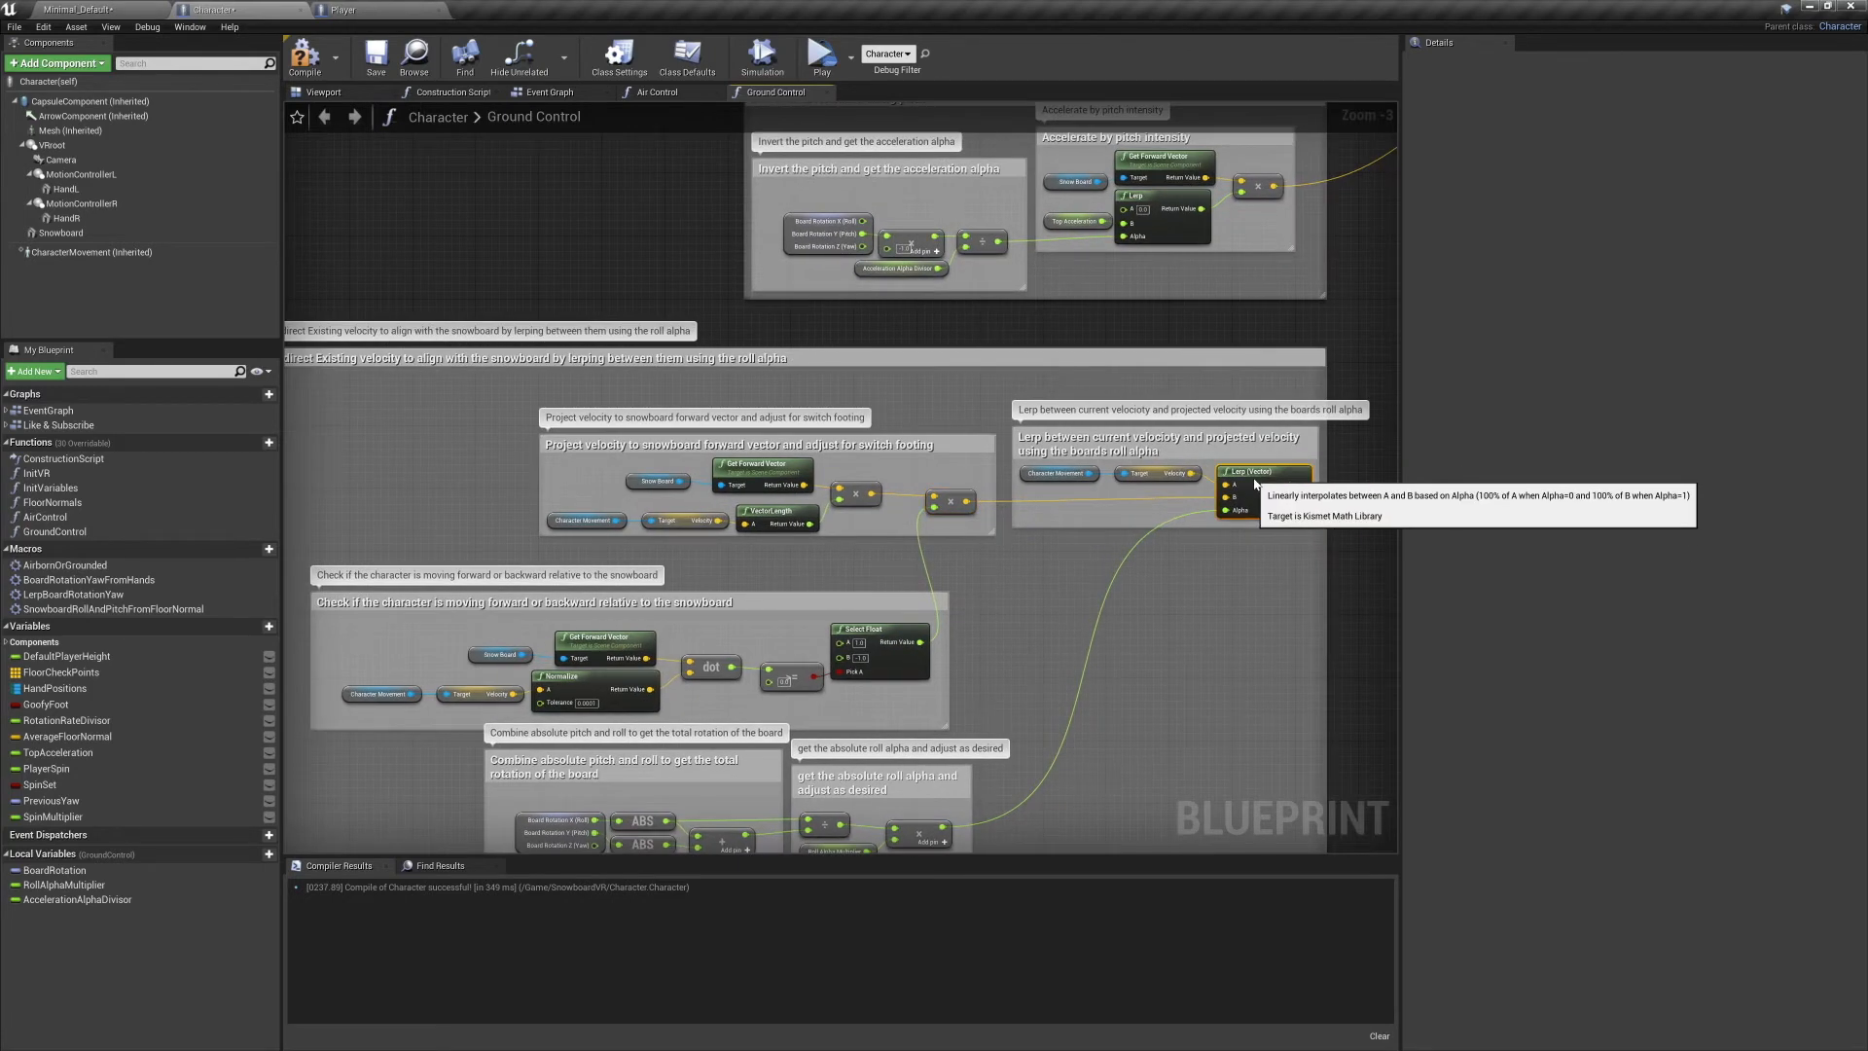
Add a Lerp (Vector) between current velocity and forward-projected velocity driven by the roll alpha.
scroll(down, 3)
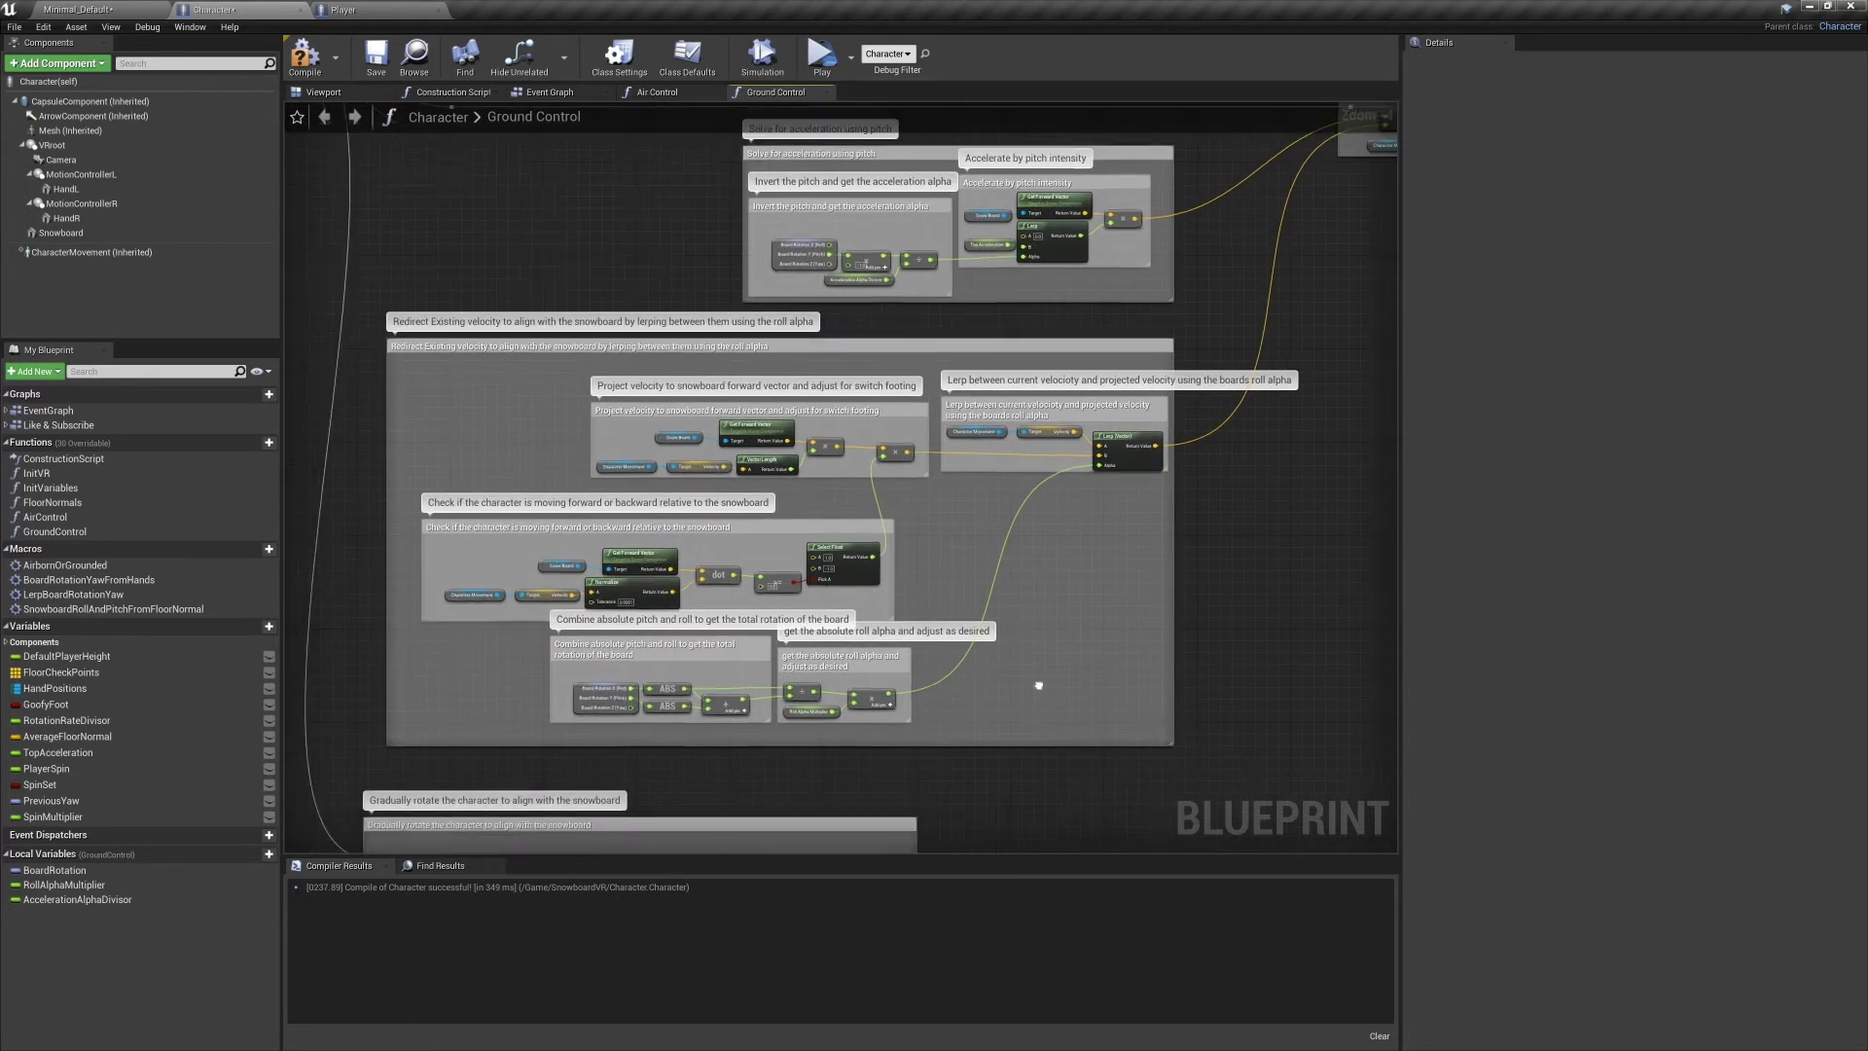
click(821, 57)
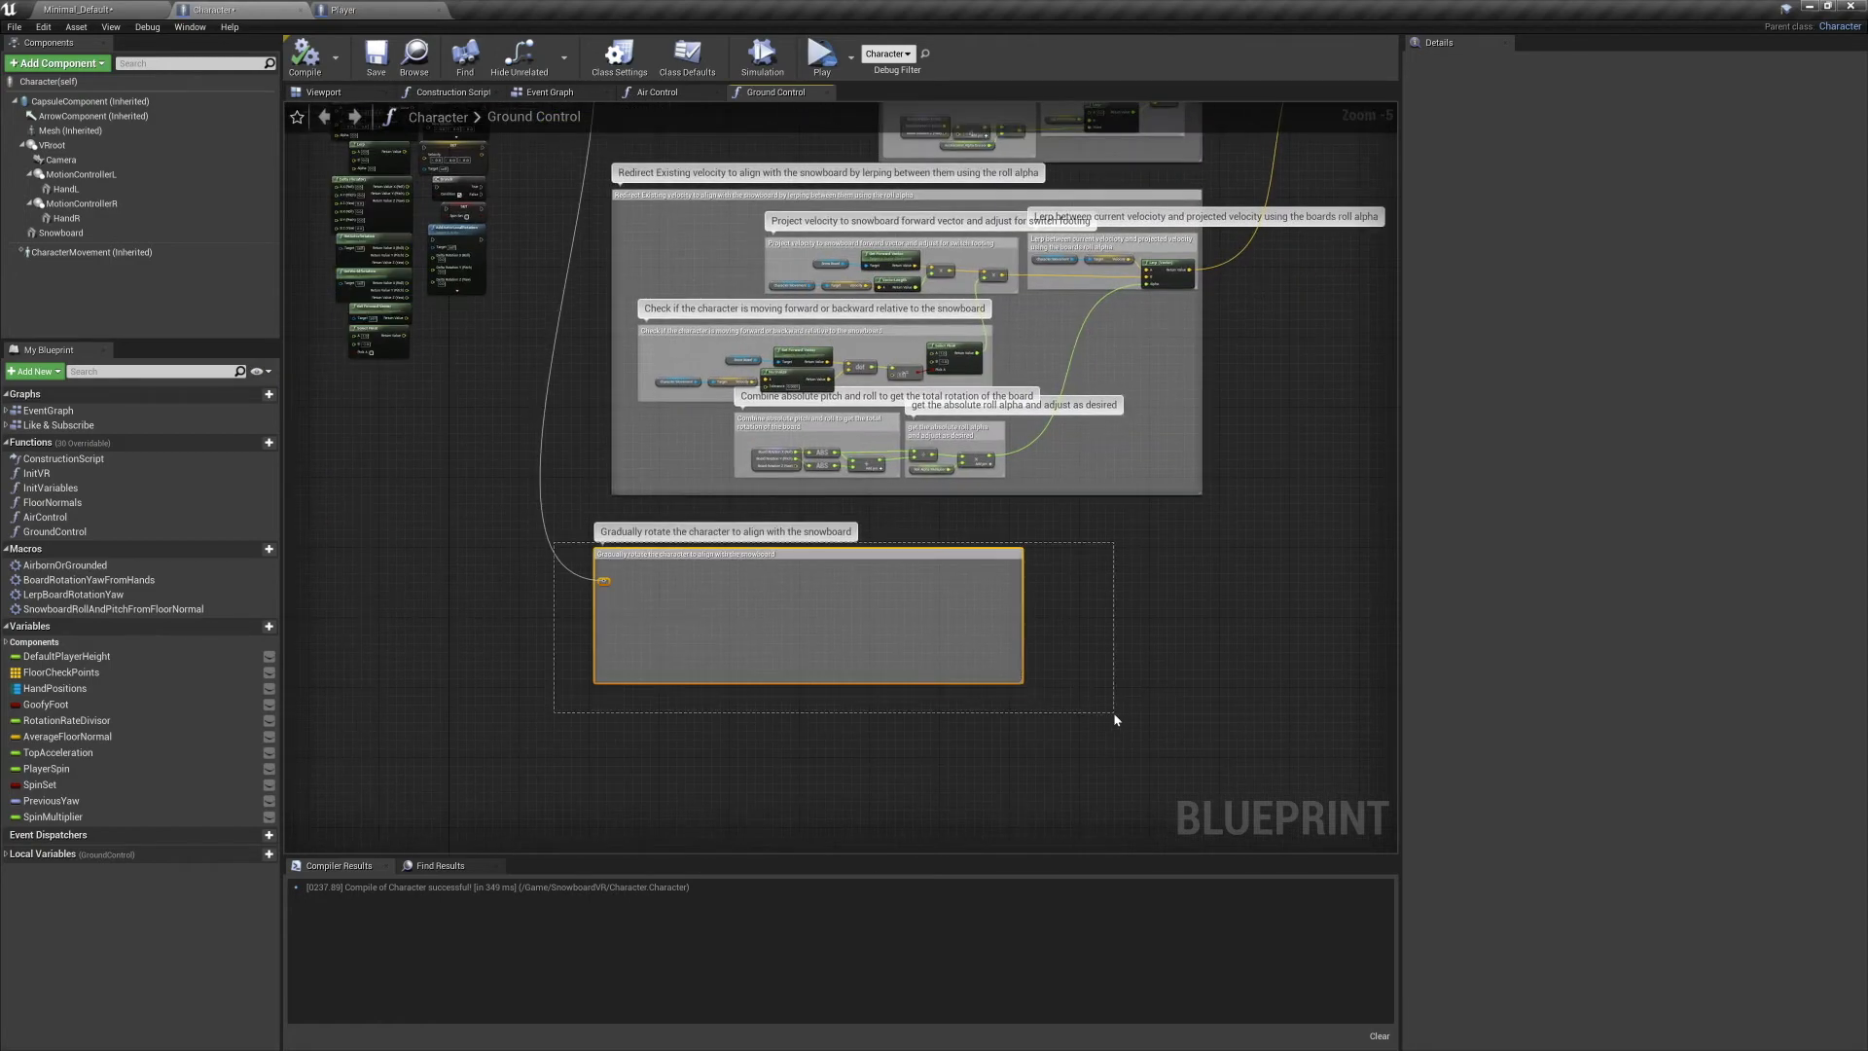
Wire Delta (Rotator), Lerp and AddActorLocalRotation yaw to match snowboard rotation, then recompile.
scroll(up, 3)
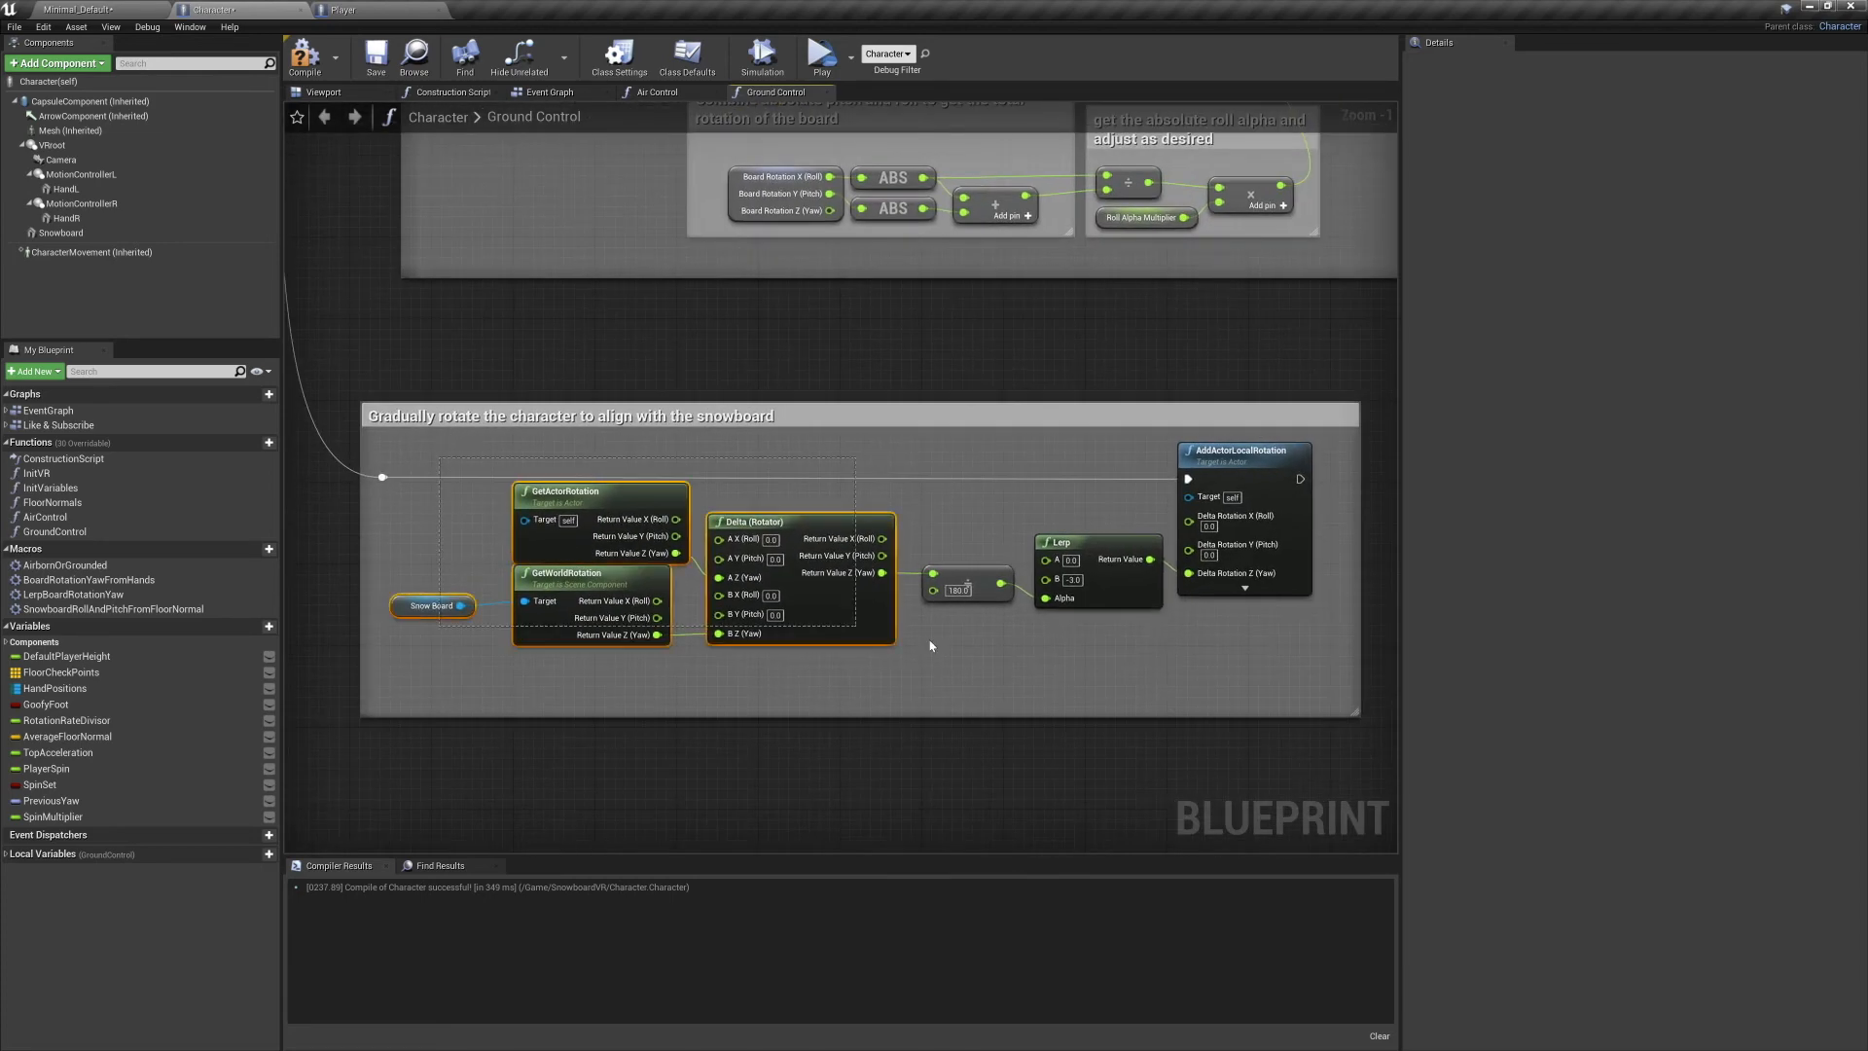
click(1208, 671)
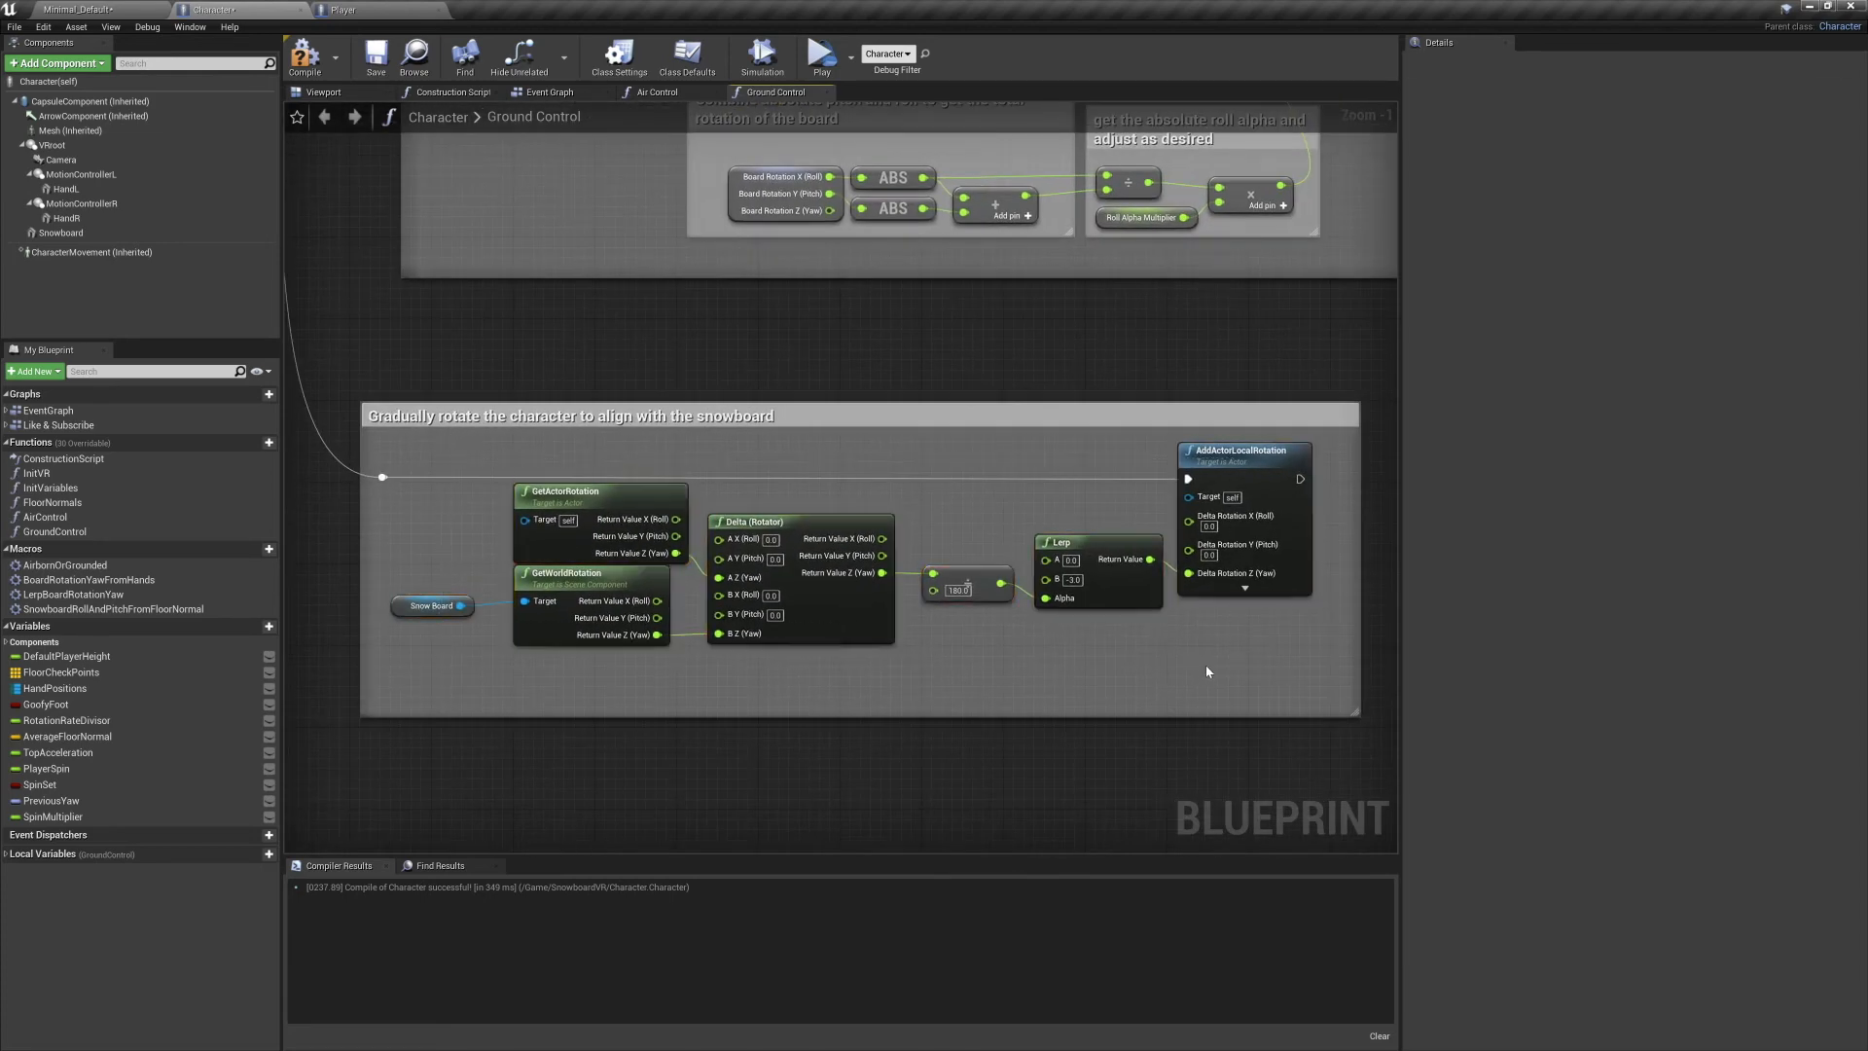
mouse_move(306, 56)
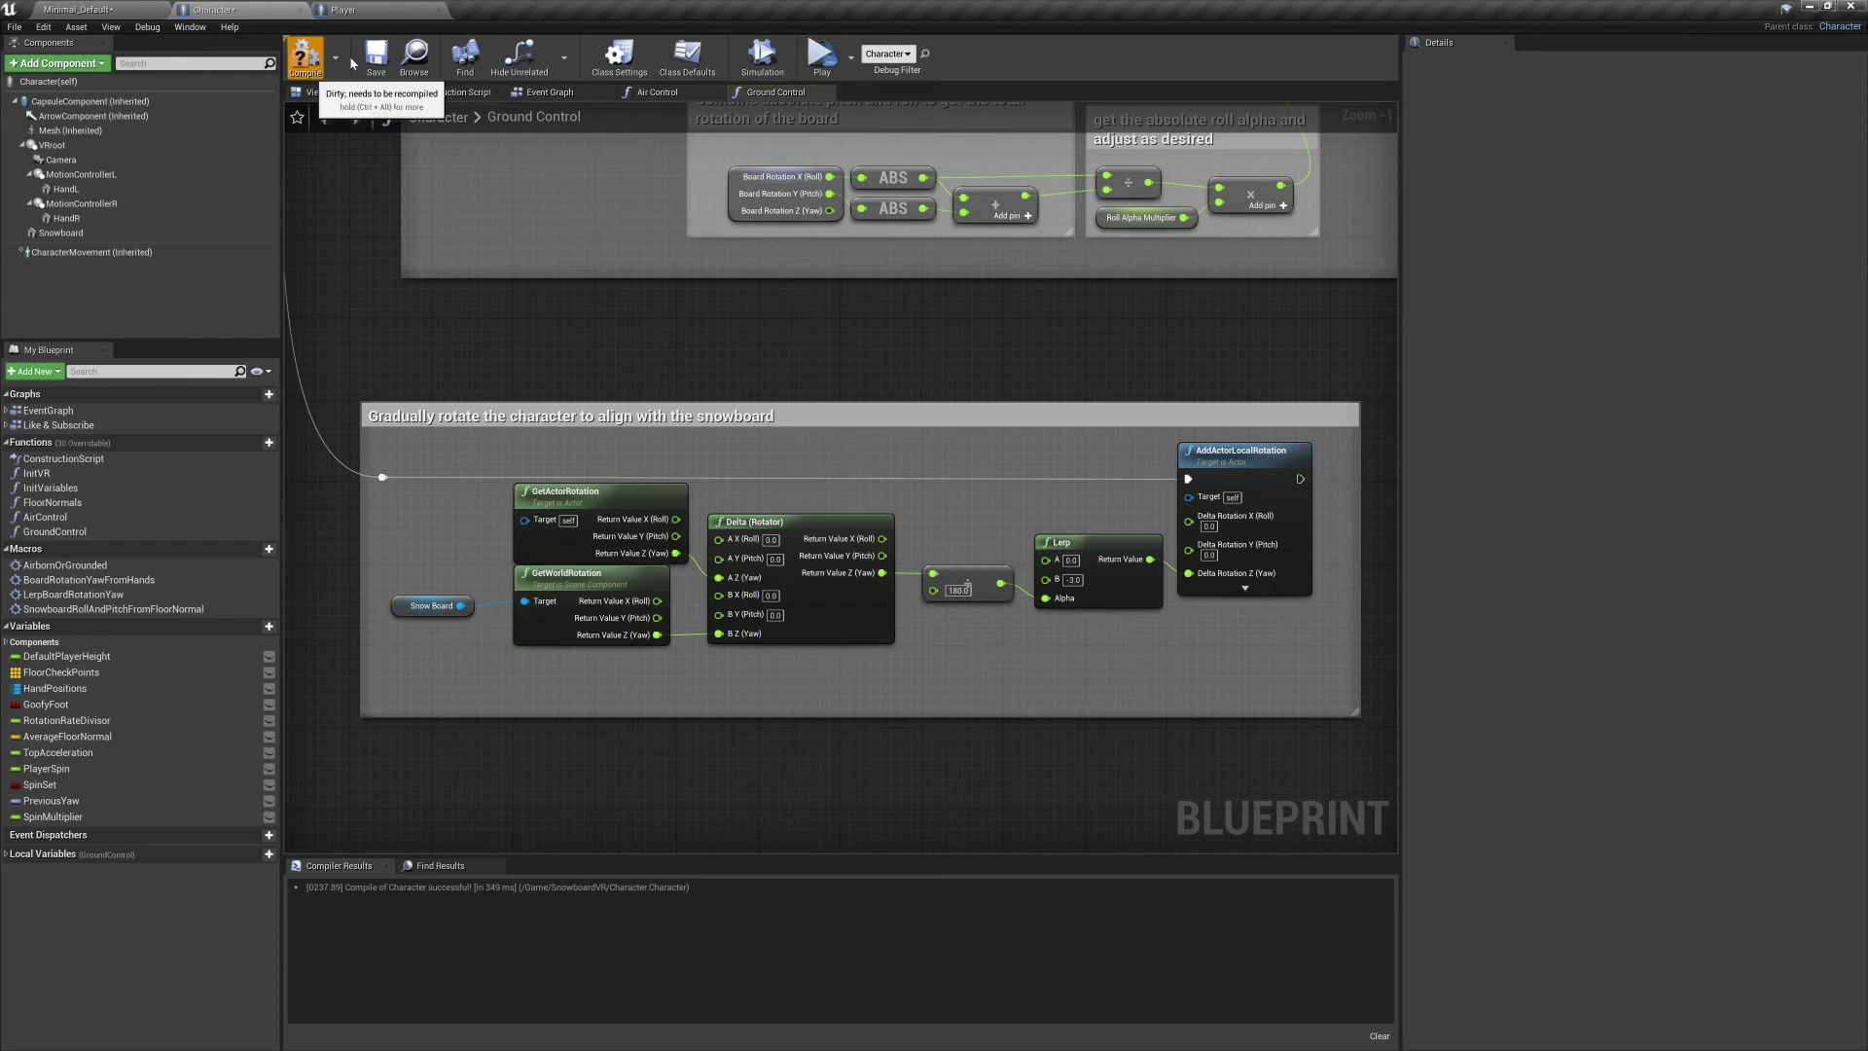
click(822, 55)
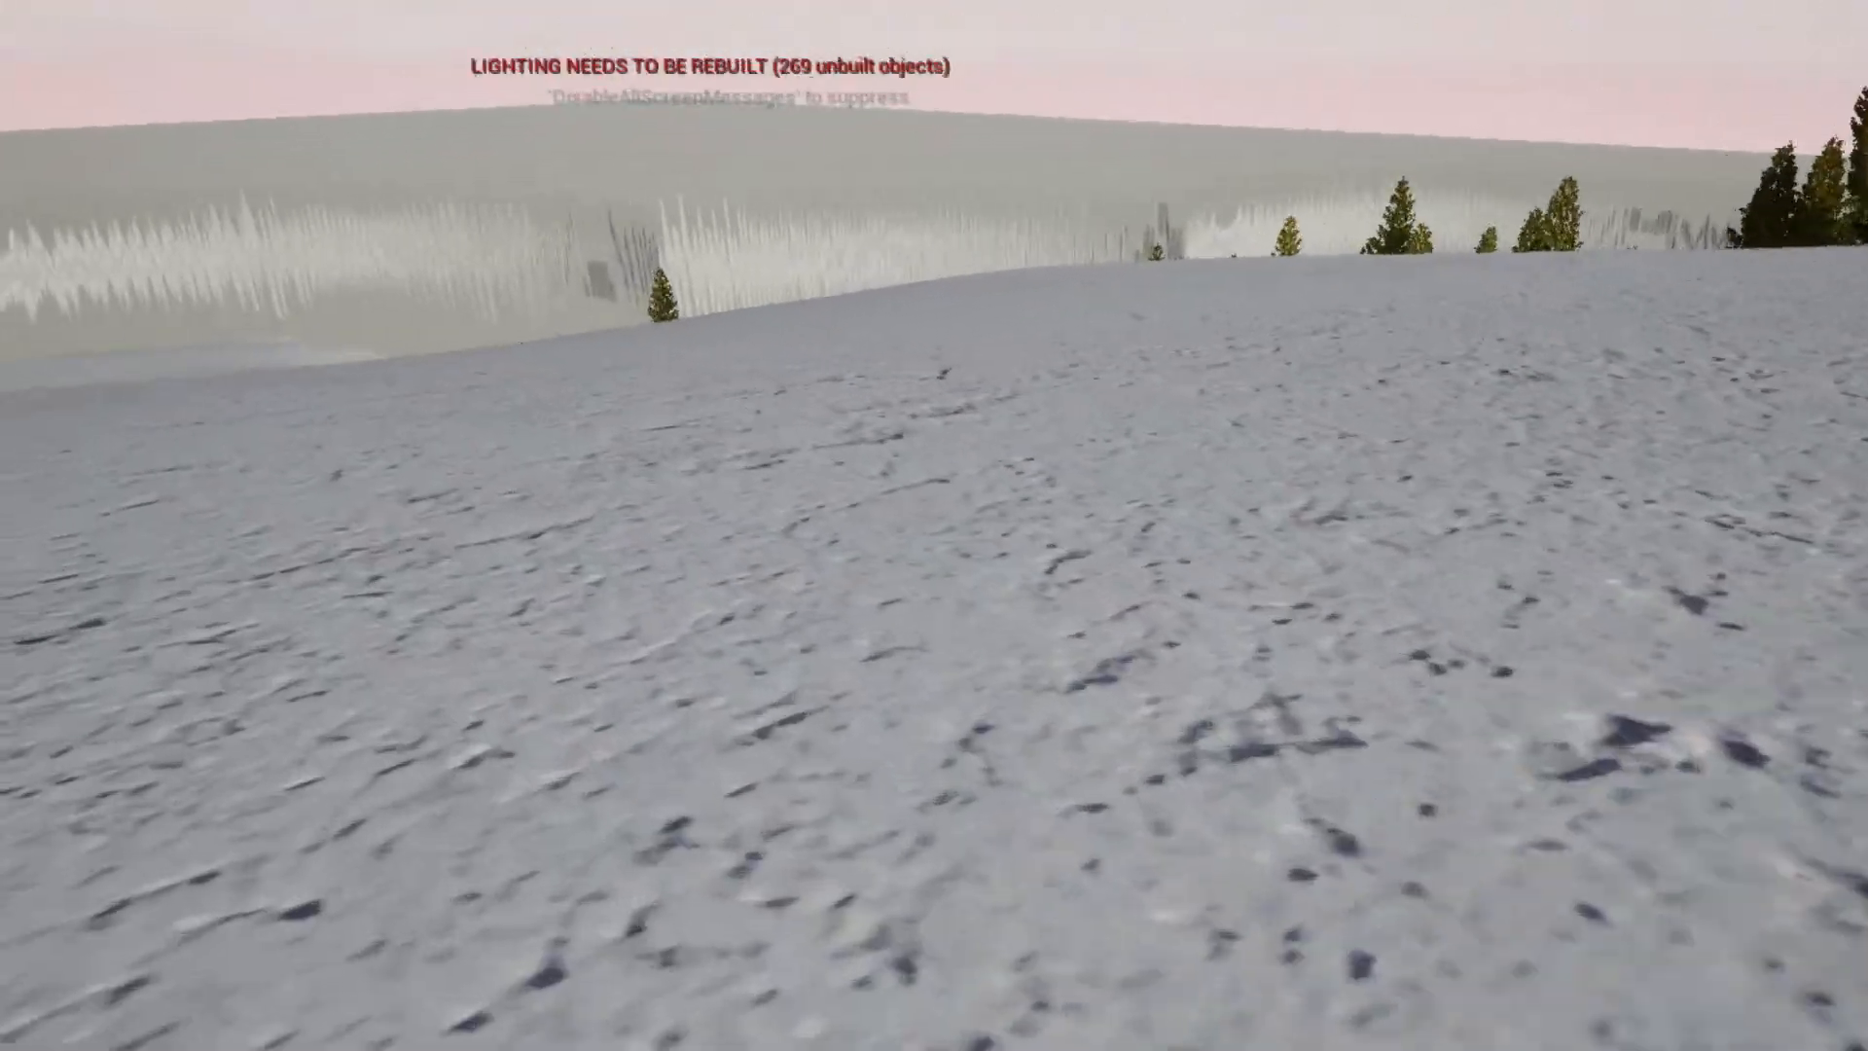
mouse_move(934, 525)
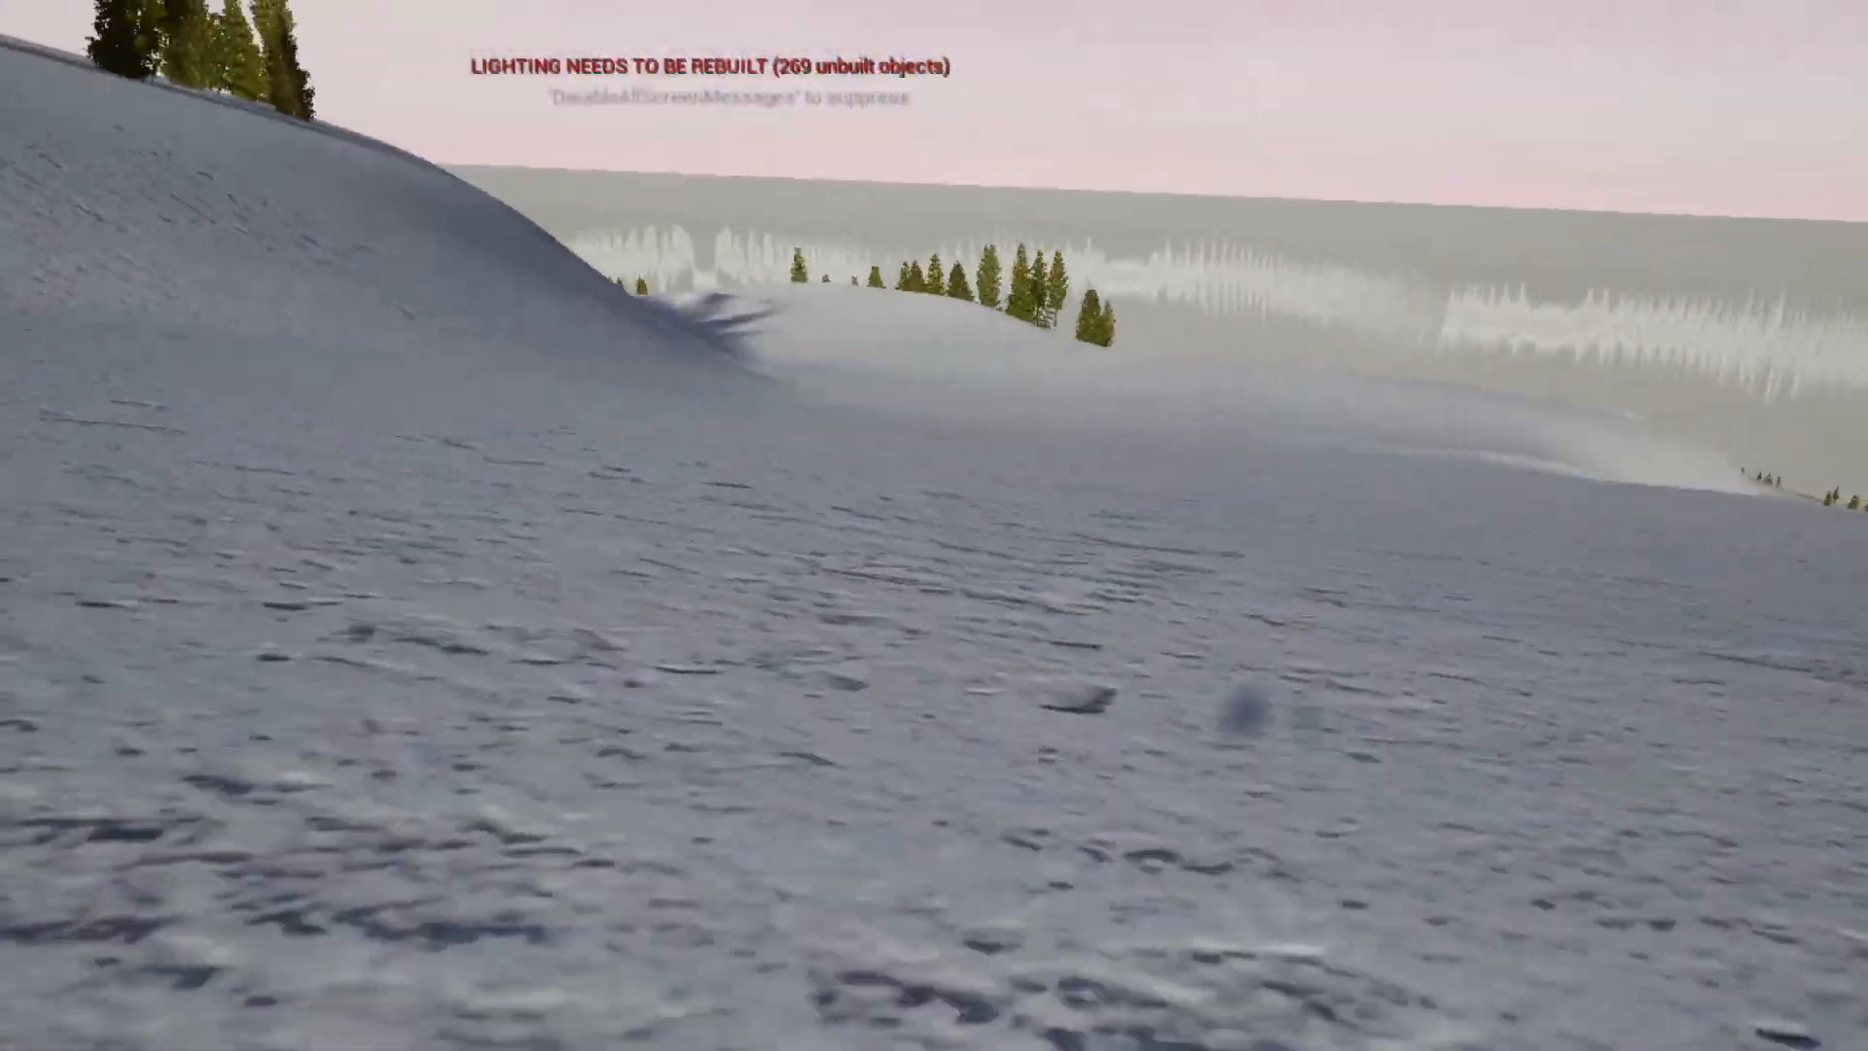
mouse_move(934, 526)
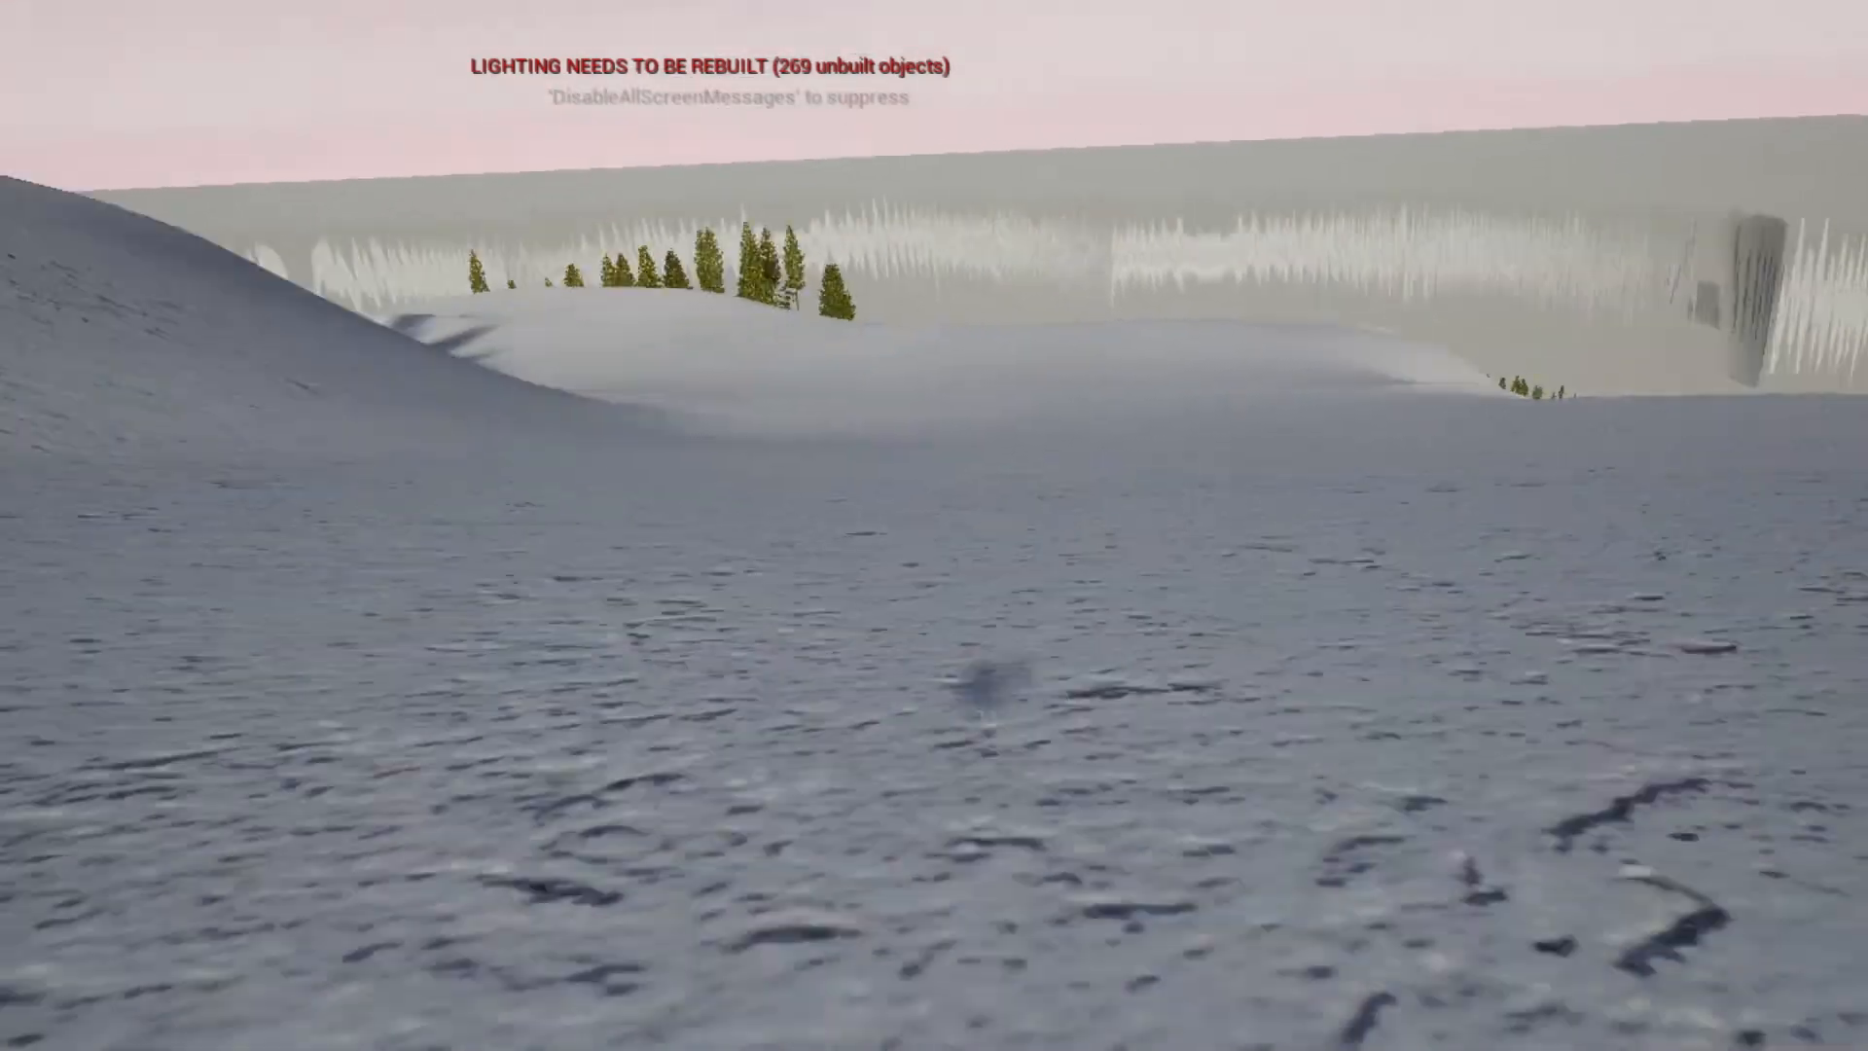